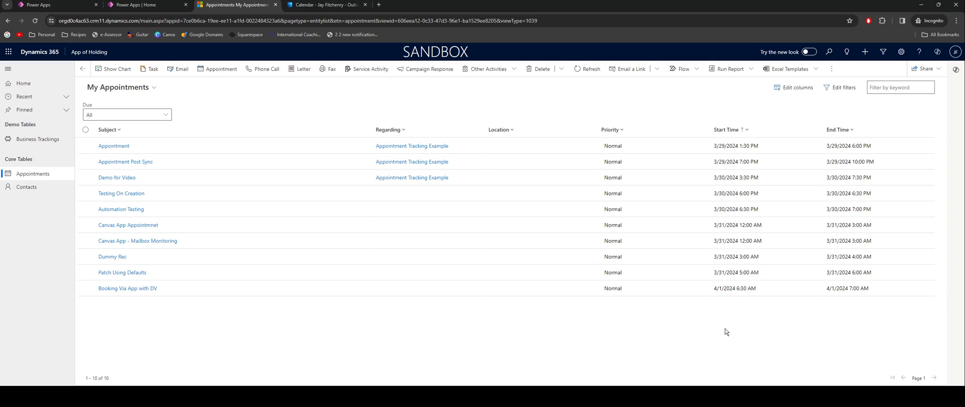
{"action": "mouse_move", "coordinate": [723, 332]}
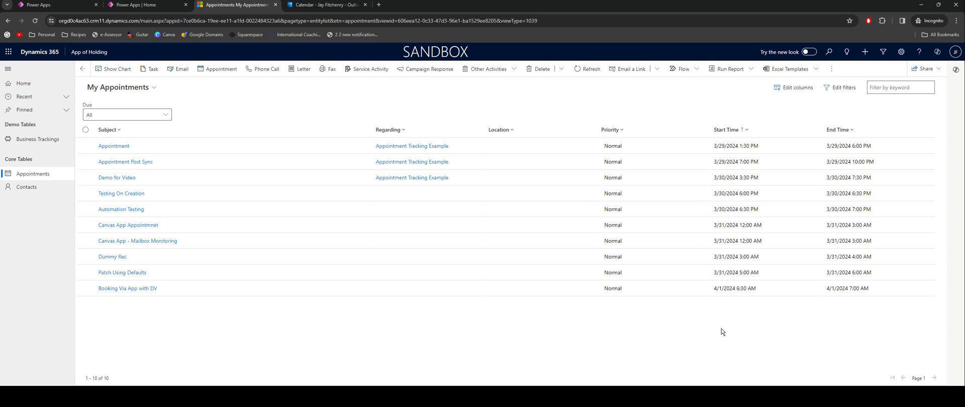
{"action": "mouse_move", "coordinate": [715, 332]}
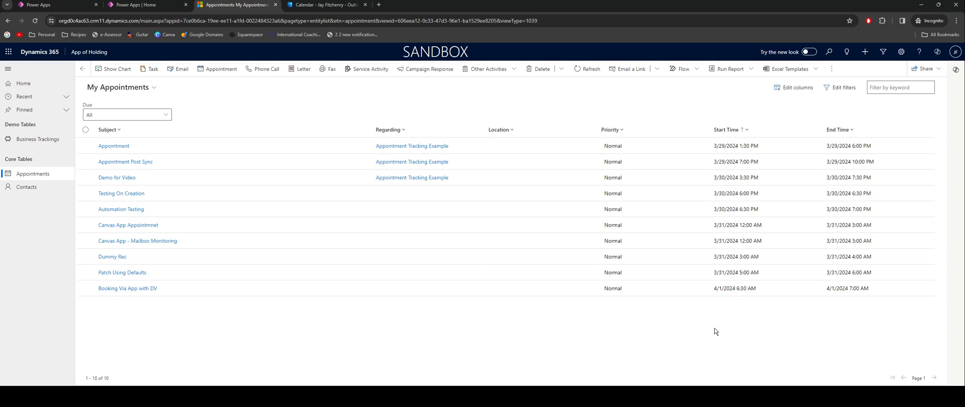
{"action": "mouse_move", "coordinate": [698, 333]}
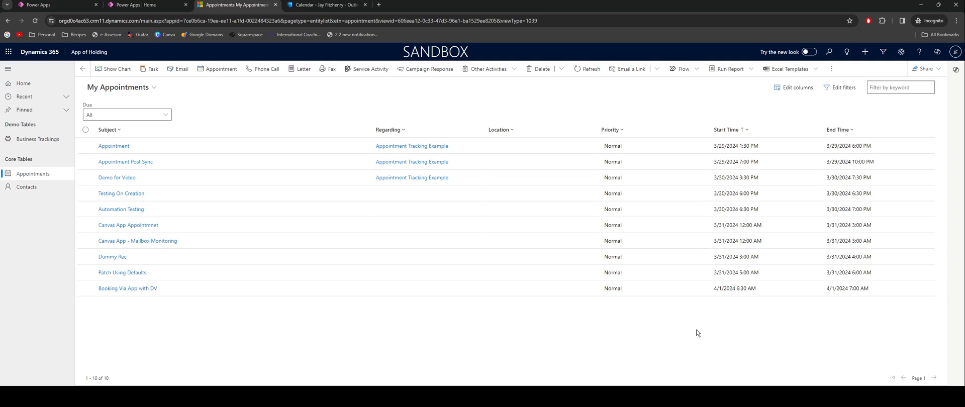
{"action": "mouse_move", "coordinate": [695, 335]}
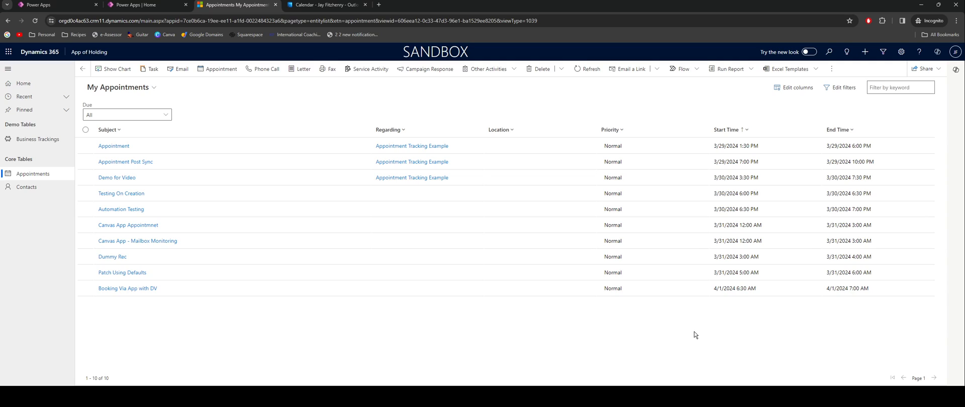
{"action": "mouse_move", "coordinate": [689, 334]}
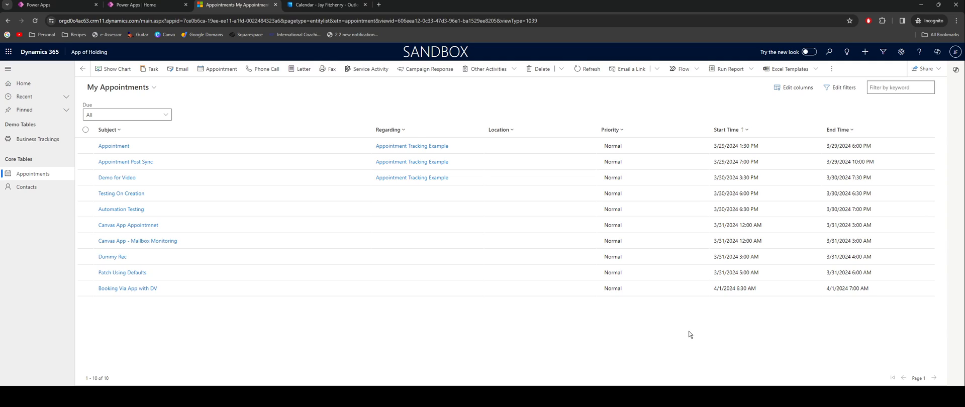
{"action": "mouse_move", "coordinate": [687, 331]}
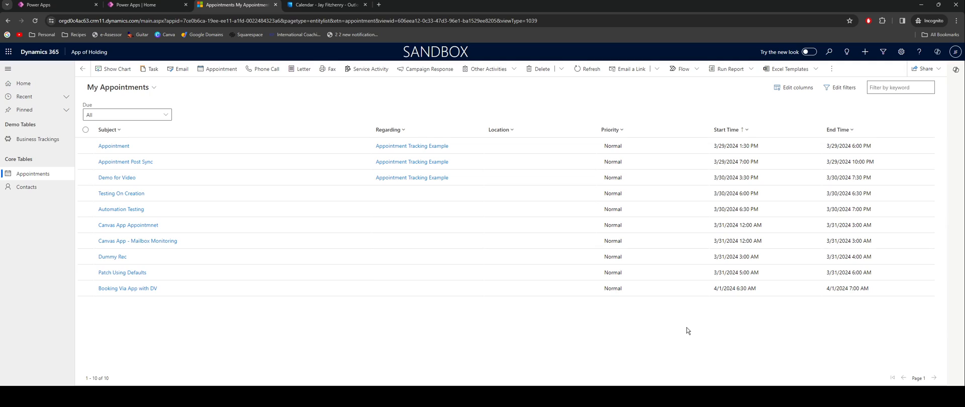
- Advance the Outlook calendar to the week of 1–7 April 2024 with the two bookings visible
{"action": "left_click", "coordinate": [322, 5]}
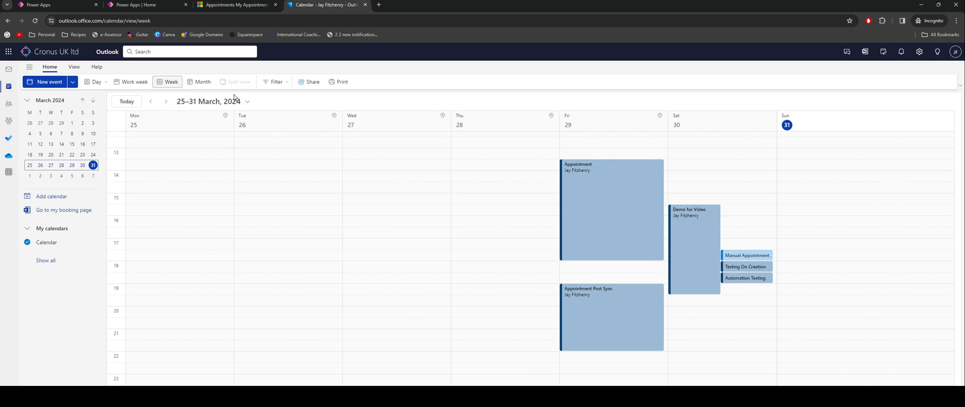
{"action": "left_click", "coordinate": [165, 102]}
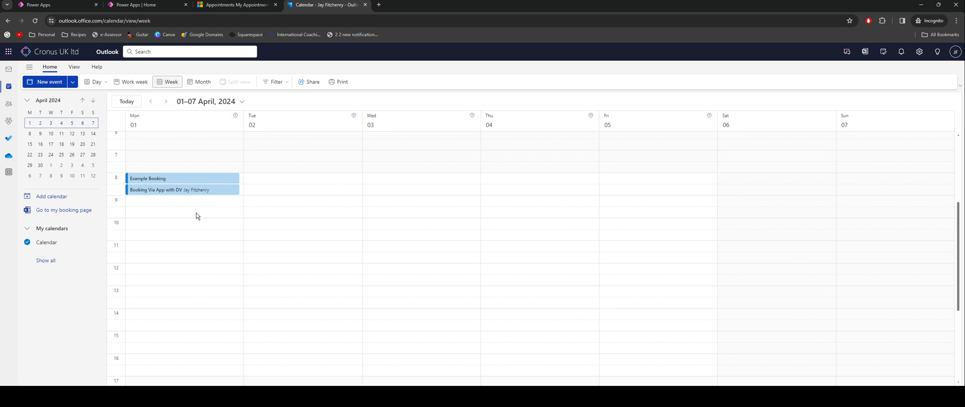
- Select the Calendar screen in the Power Apps Studio Tree view for editing
{"action": "left_click", "coordinate": [55, 5]}
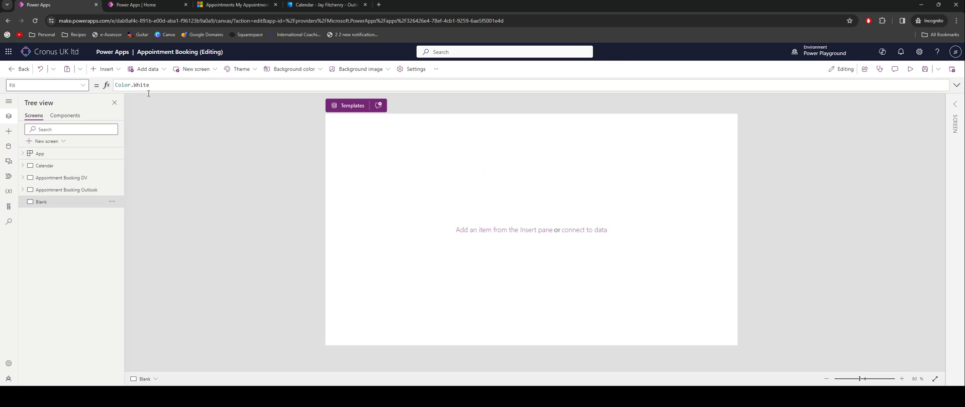
{"action": "mouse_move", "coordinate": [144, 177]}
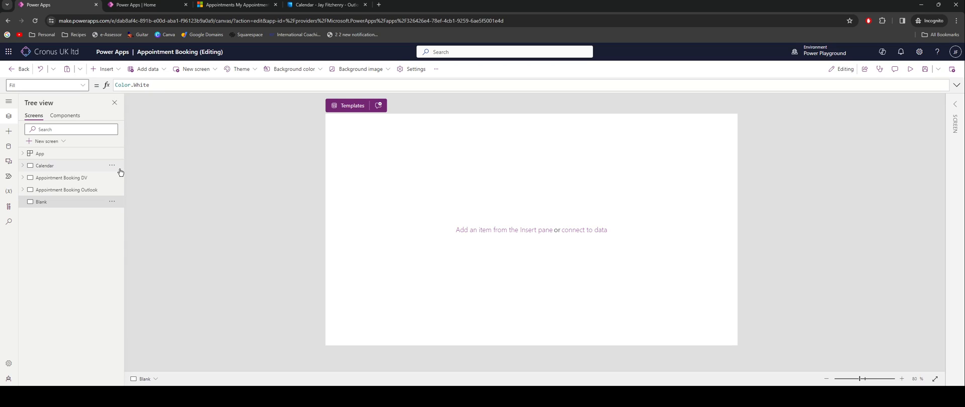
{"action": "mouse_move", "coordinate": [156, 170]}
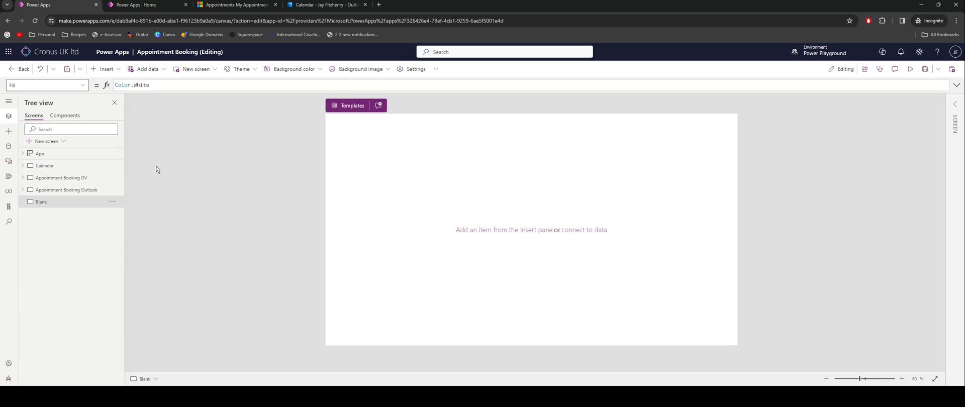
{"action": "left_click", "coordinate": [45, 165]}
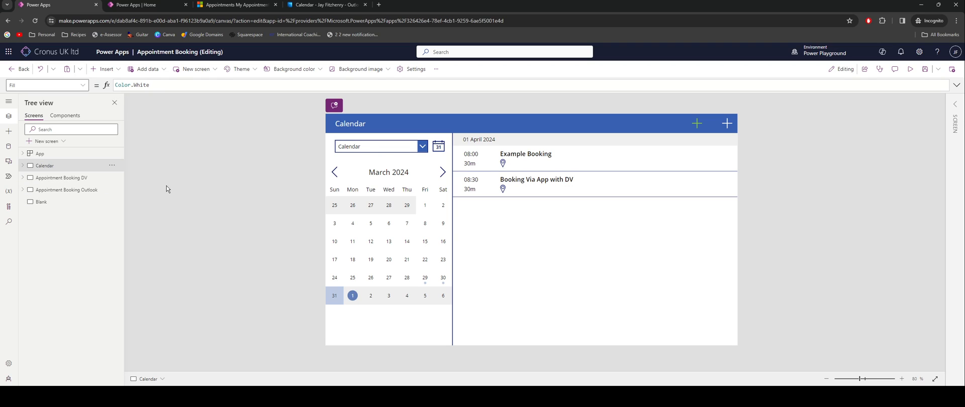
- Browse the New screen template gallery down to the Meeting and Calendar layouts
{"action": "left_click", "coordinate": [46, 141]}
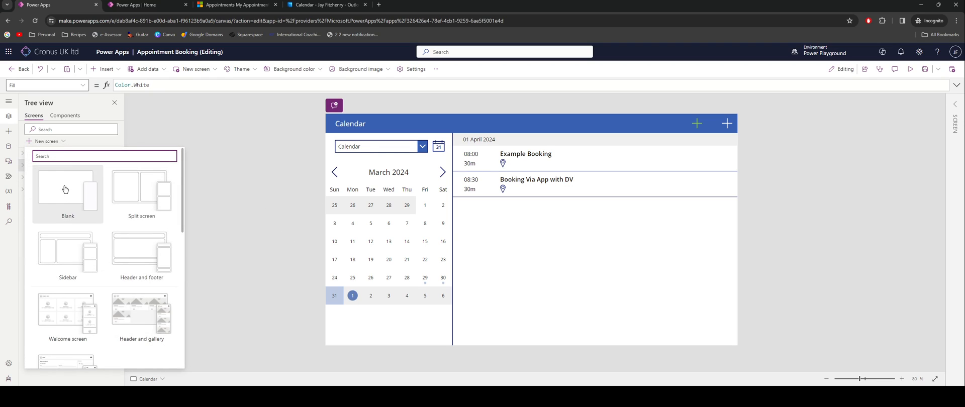
{"action": "scroll", "scroll_direction": "down", "scroll_amount": 3}
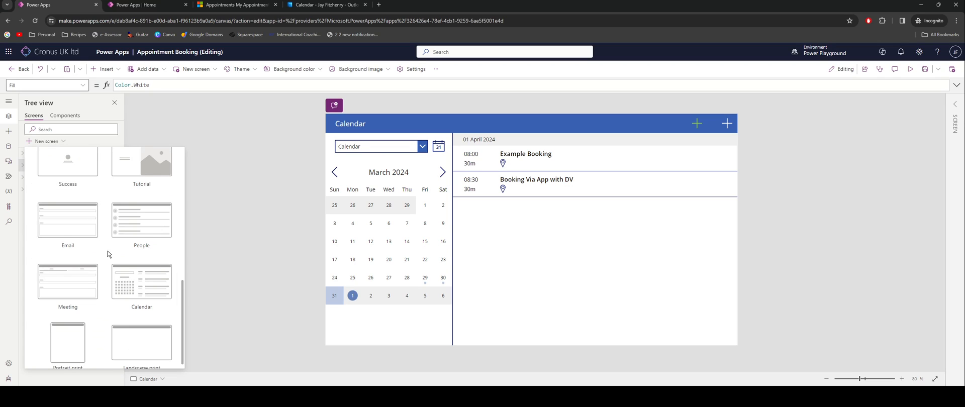
{"action": "mouse_move", "coordinate": [142, 282]}
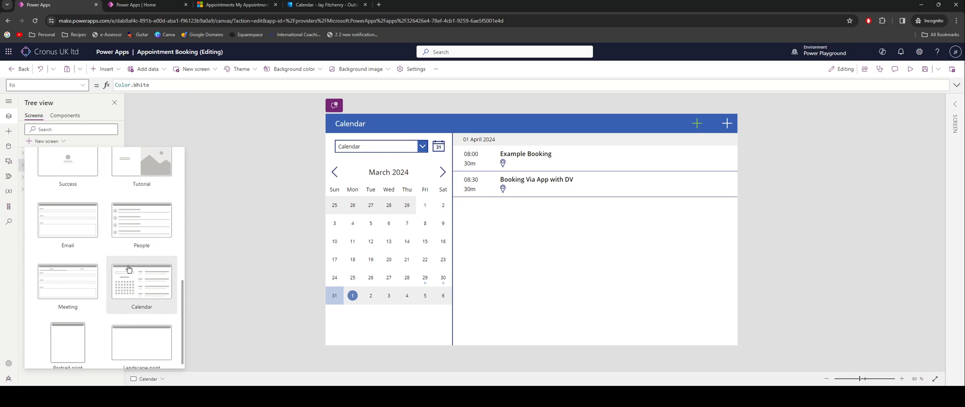
{"action": "mouse_move", "coordinate": [135, 283]}
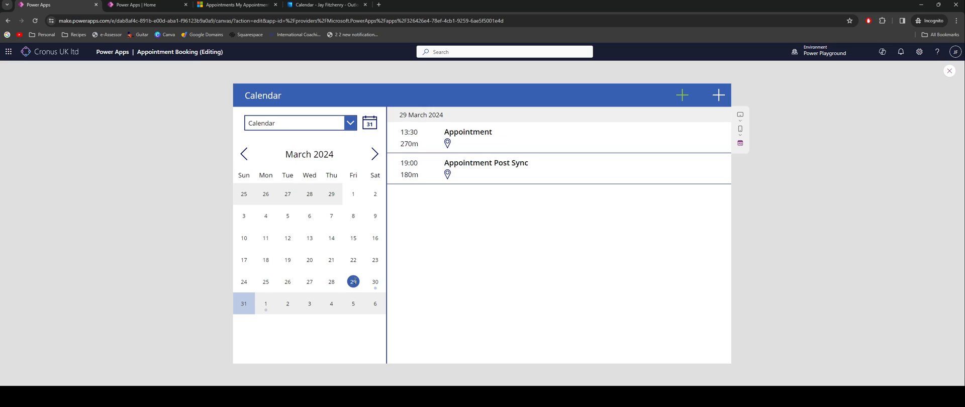
- View the 30 March appointments in the preview, then stop the app preview
{"action": "left_click", "coordinate": [375, 281]}
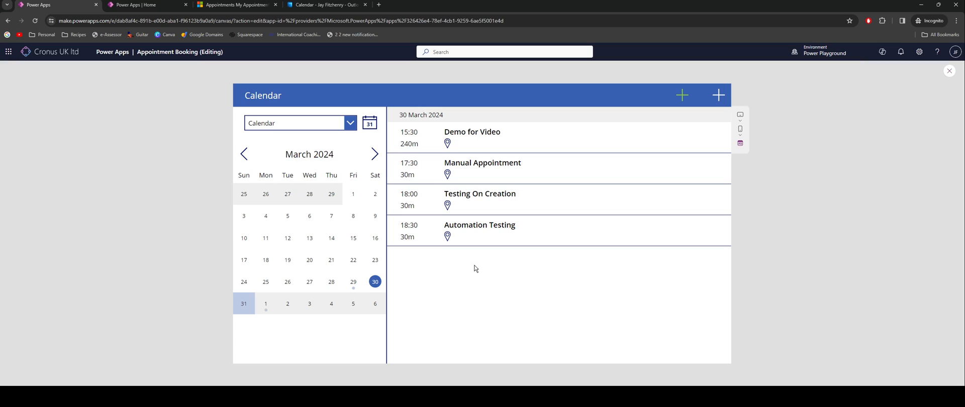
{"action": "mouse_move", "coordinate": [462, 272]}
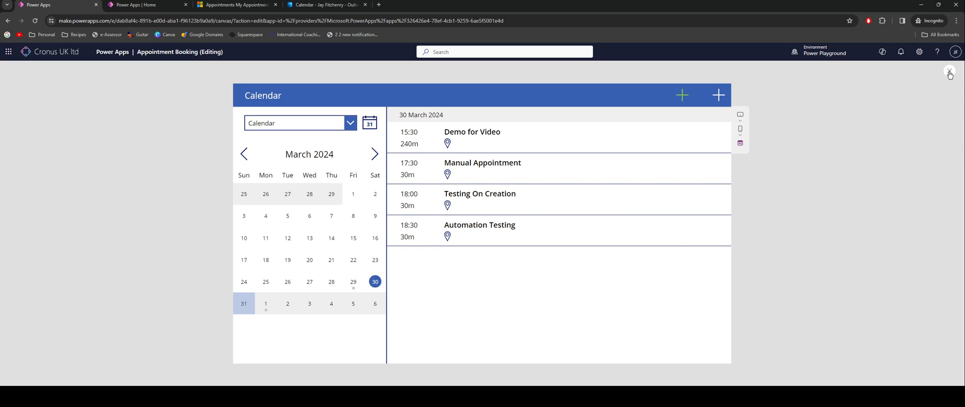
{"action": "left_click", "coordinate": [950, 72]}
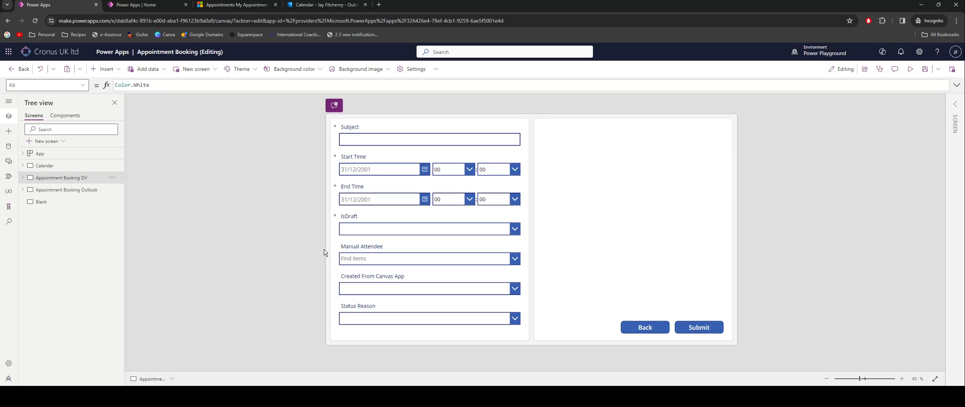
{"action": "mouse_move", "coordinate": [477, 286]}
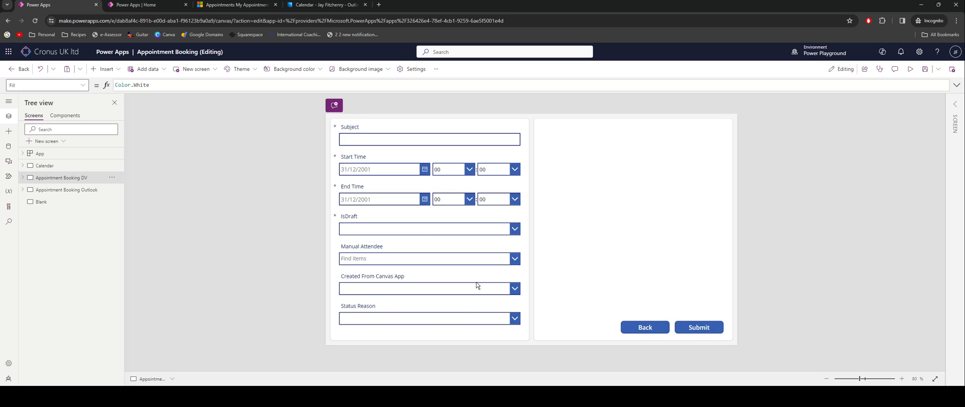
{"action": "mouse_move", "coordinate": [411, 309]}
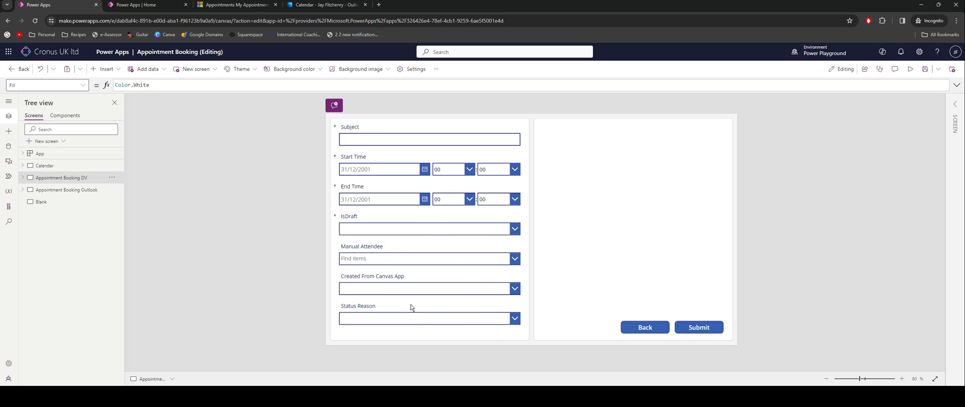
{"action": "mouse_move", "coordinate": [394, 296]}
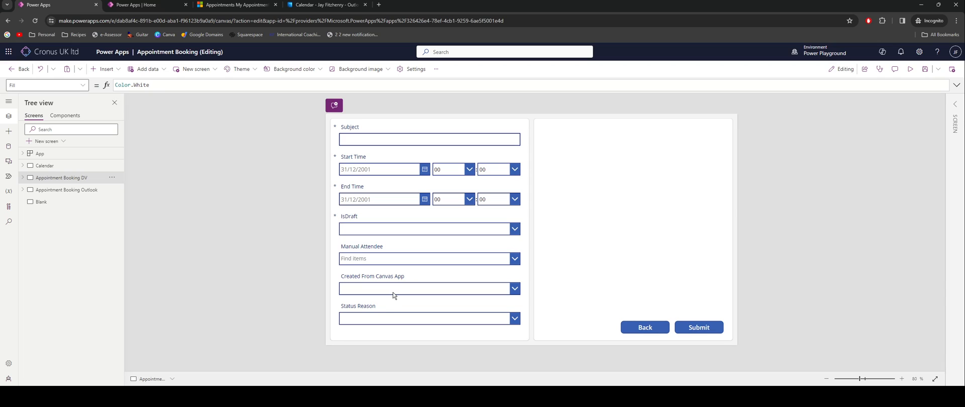
- Run the Calendar screen in preview again, showing the four 30 March 2024 appointments
{"action": "left_click", "coordinate": [44, 166]}
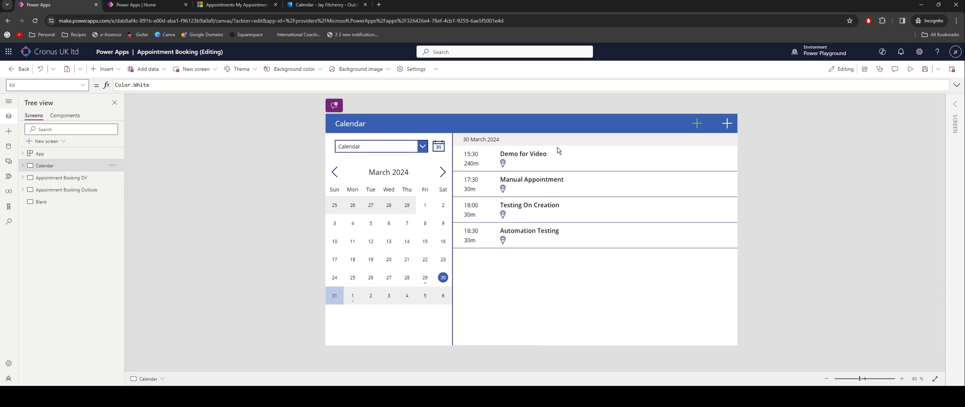
{"action": "left_click", "coordinate": [911, 70]}
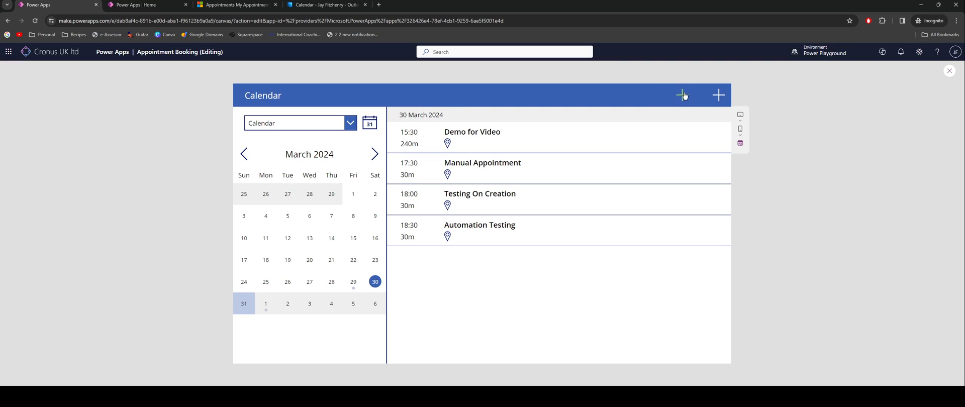
{"action": "mouse_move", "coordinate": [345, 267]}
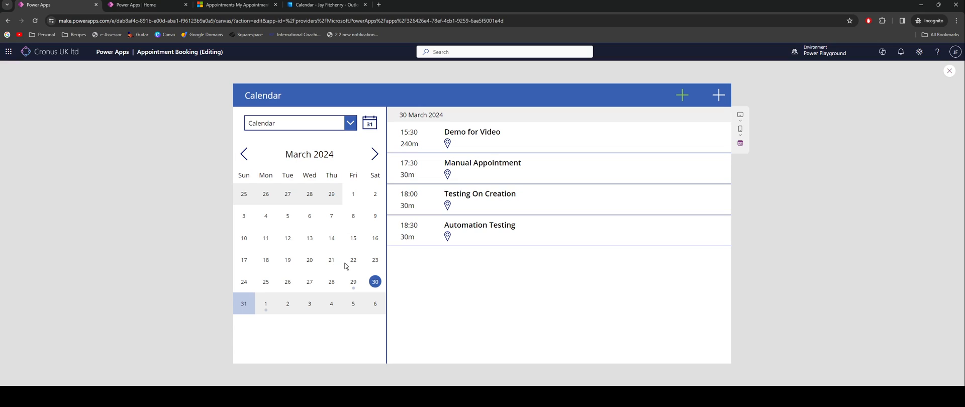
- Show the 1 April bookings, stop the preview to check the plus icon's OnSelect, and run it again
{"action": "left_click", "coordinate": [266, 303]}
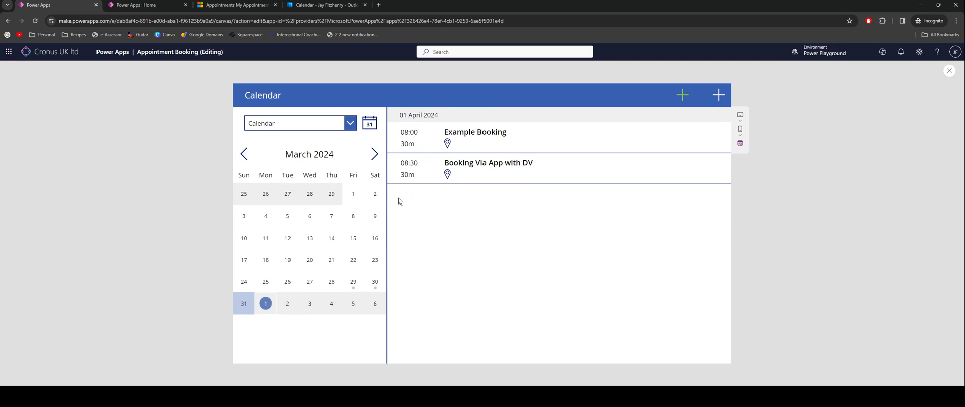
{"action": "mouse_move", "coordinate": [941, 92]}
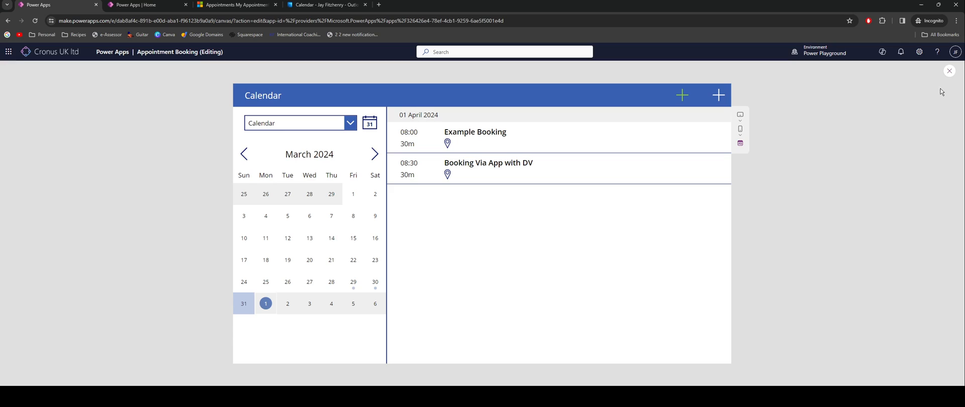
{"action": "left_click", "coordinate": [949, 71]}
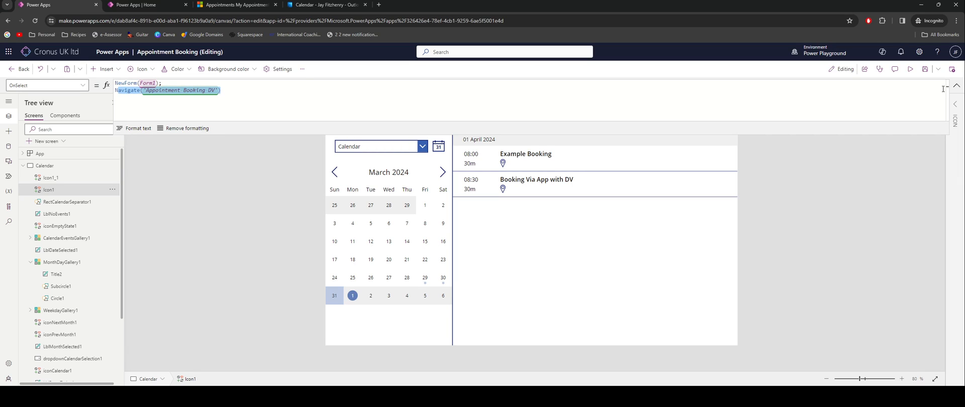
{"action": "left_click", "coordinate": [910, 70]}
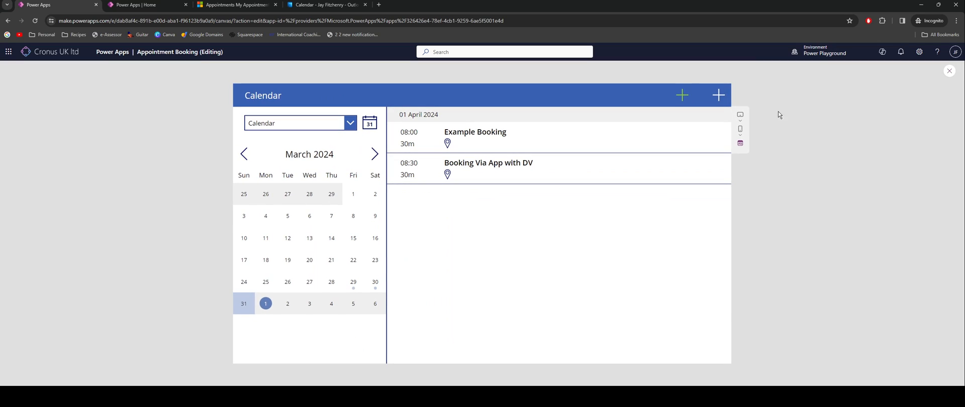
- Enter 'YouTube Video Test' as the appointment subject in the booking form
{"action": "left_click", "coordinate": [681, 96]}
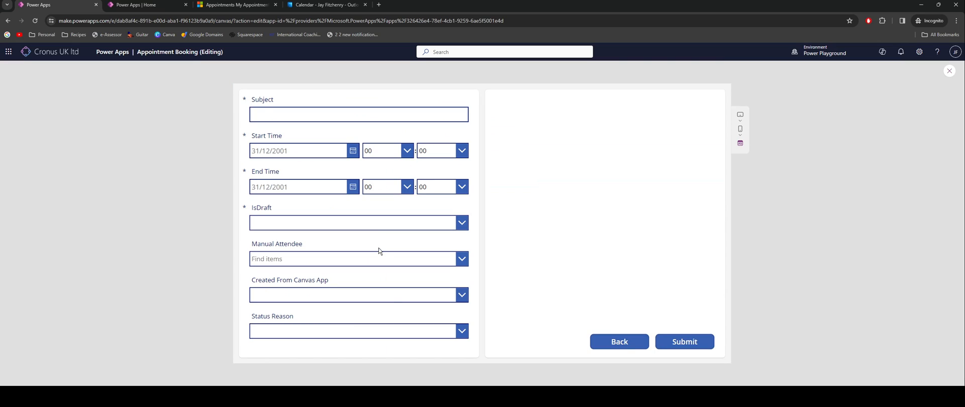
{"action": "left_click", "coordinate": [357, 114]}
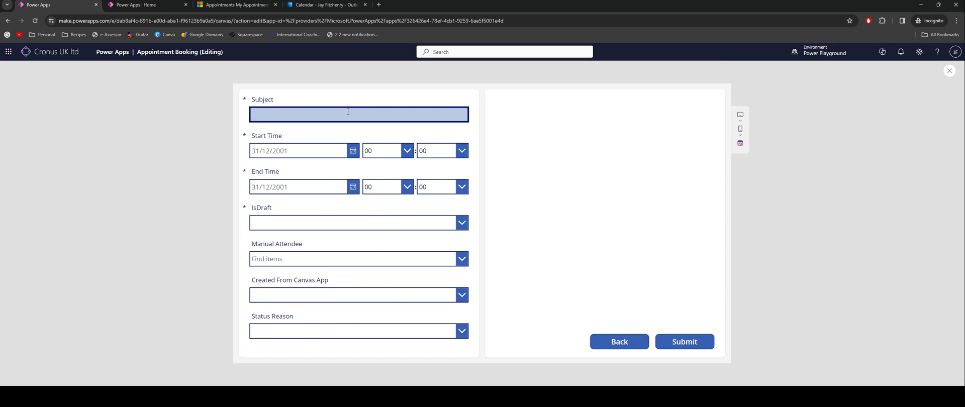
{"action": "type", "text": "y"}
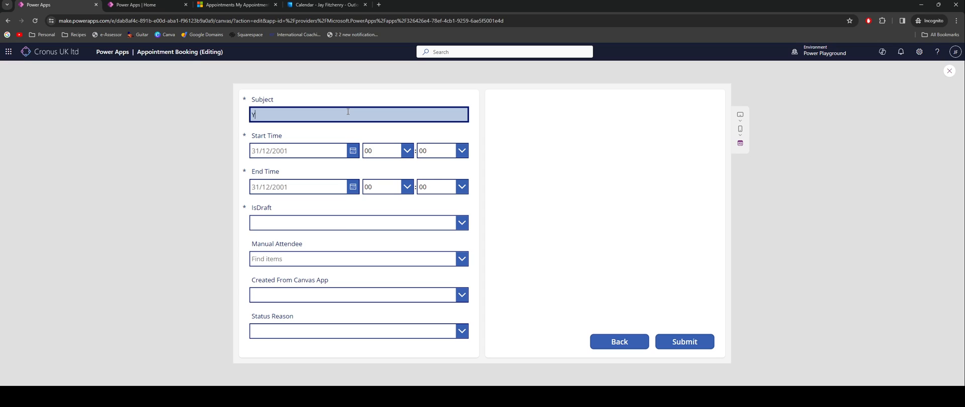
{"action": "type", "text": "YouTube Vide"}
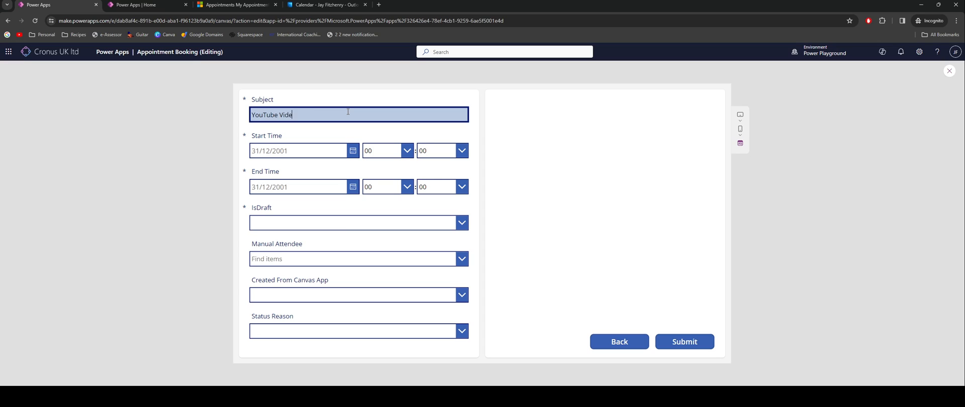
{"action": "type", "text": "o Test"}
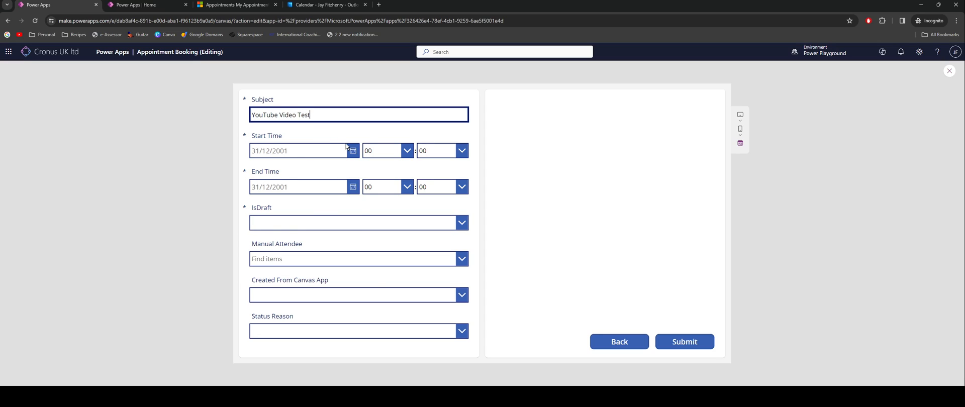
- Set start date 31/03/2024, start hour 07 and IsDraft No, then switch to the Dynamics 365 appointments list
{"action": "left_click", "coordinate": [353, 150]}
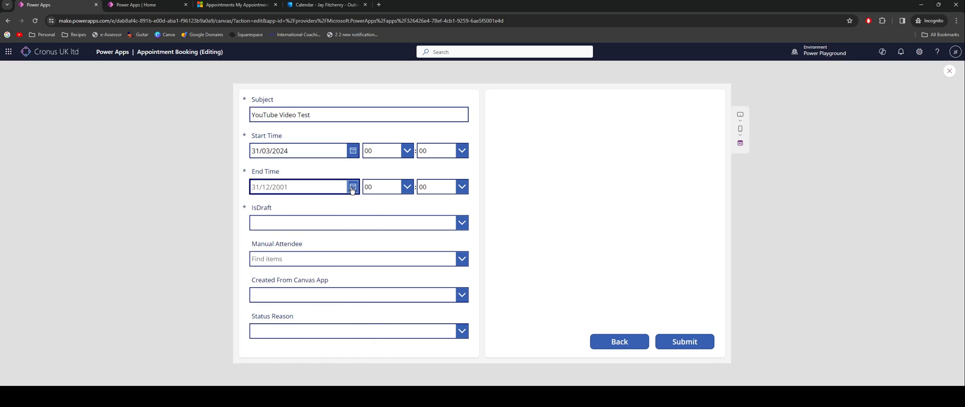
{"action": "left_click", "coordinate": [407, 151]}
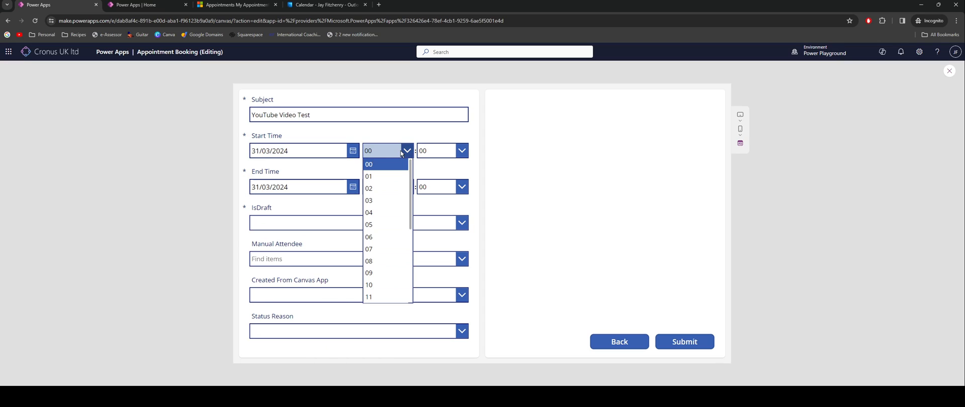
{"action": "mouse_move", "coordinate": [369, 249]}
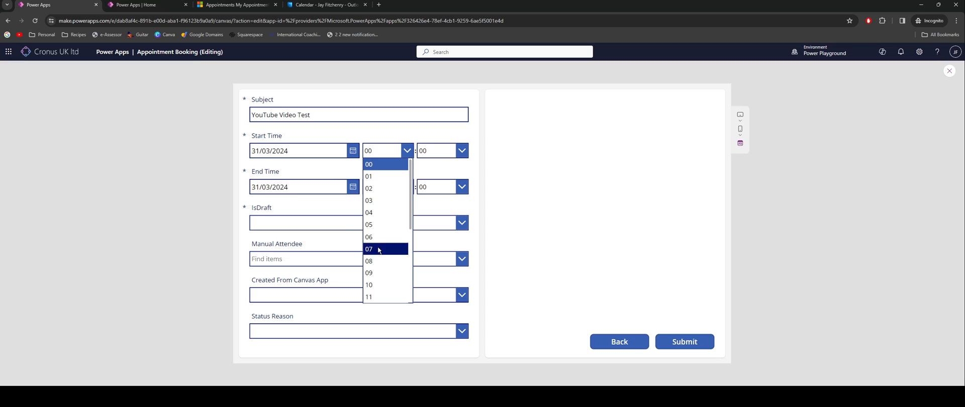
{"action": "left_click", "coordinate": [369, 249]}
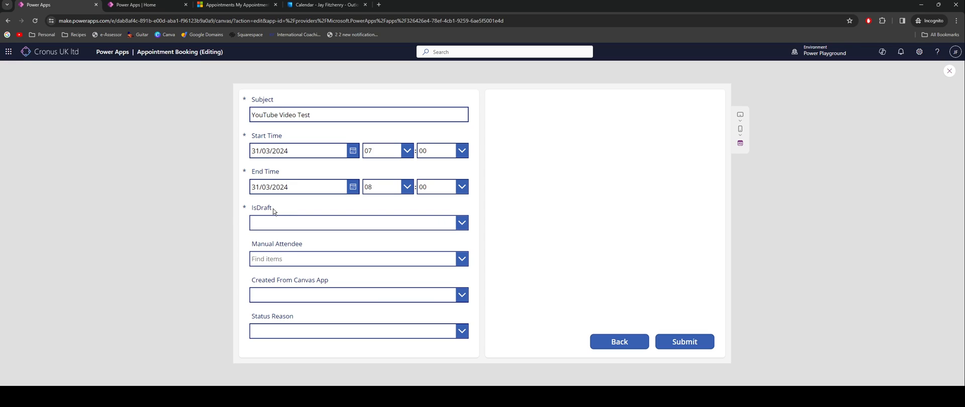
{"action": "mouse_move", "coordinate": [295, 216]}
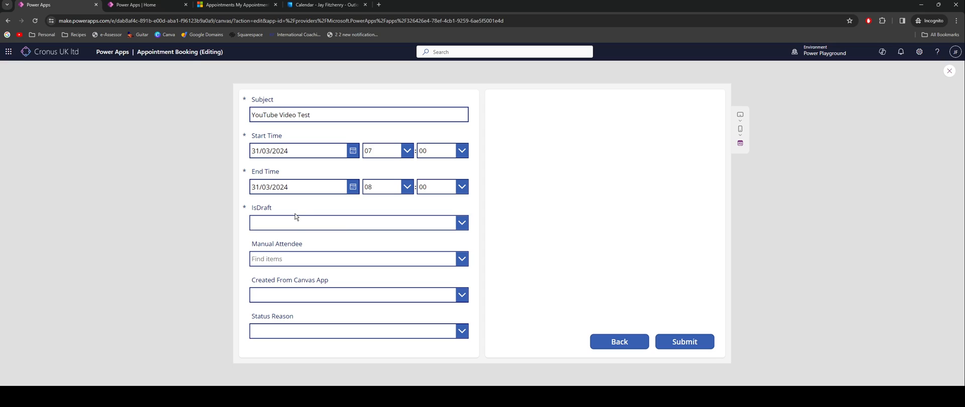
{"action": "left_click", "coordinate": [358, 222]}
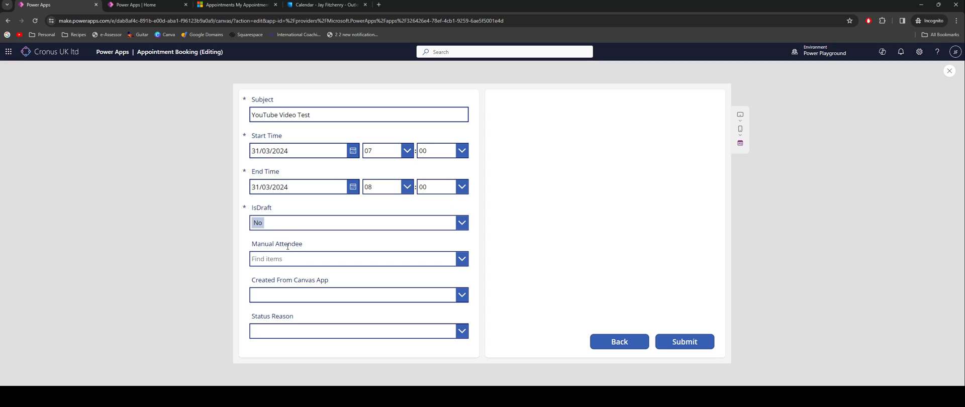
{"action": "double_click", "coordinate": [278, 244]}
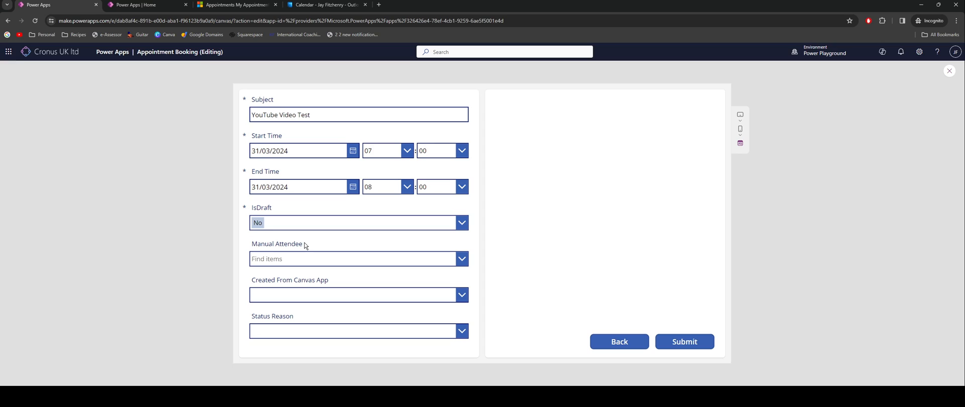
{"action": "left_click", "coordinate": [237, 5]}
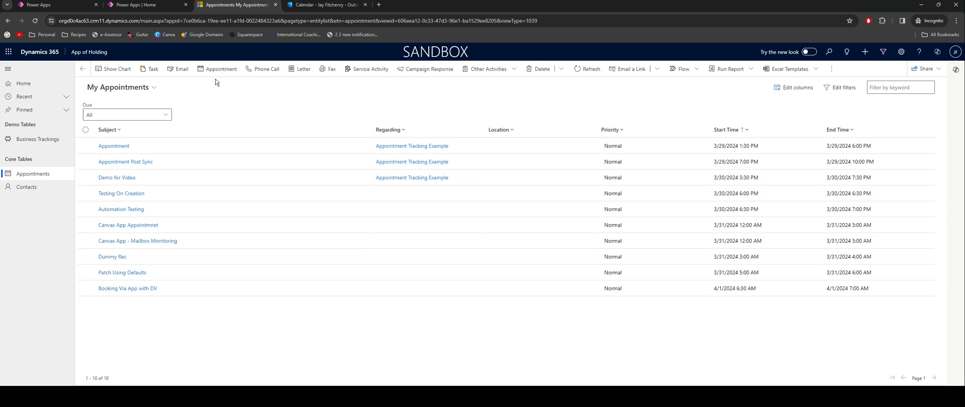
{"action": "left_click", "coordinate": [220, 70]}
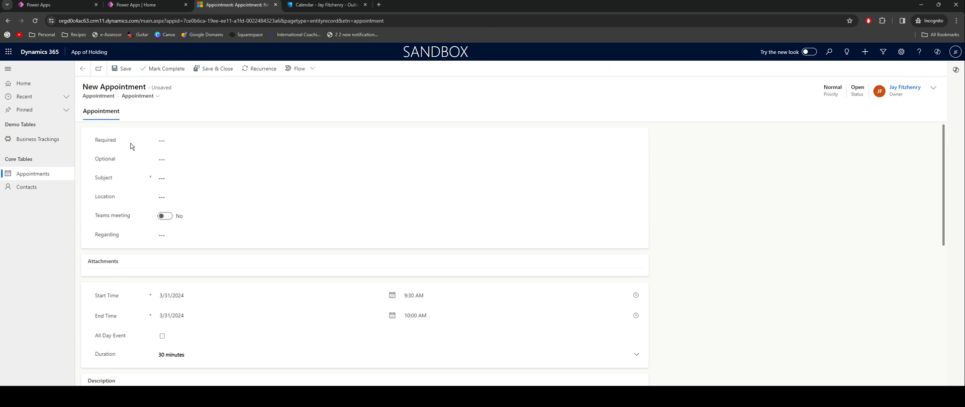
{"action": "mouse_move", "coordinate": [98, 163]}
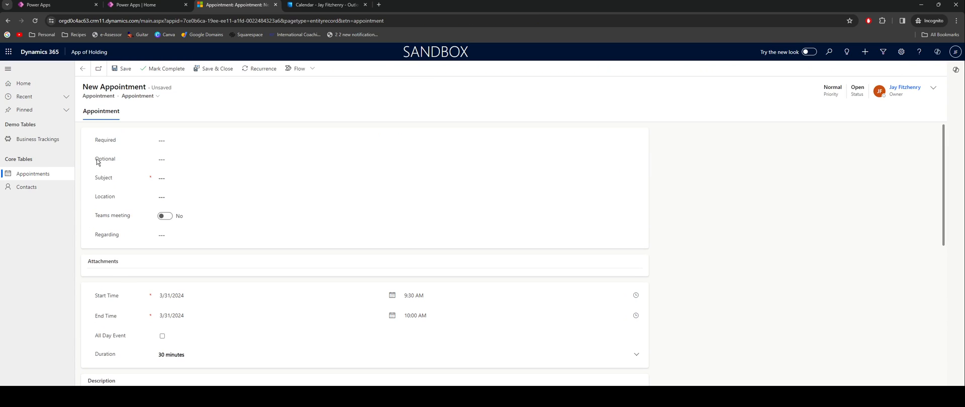
{"action": "double_click", "coordinate": [105, 159]}
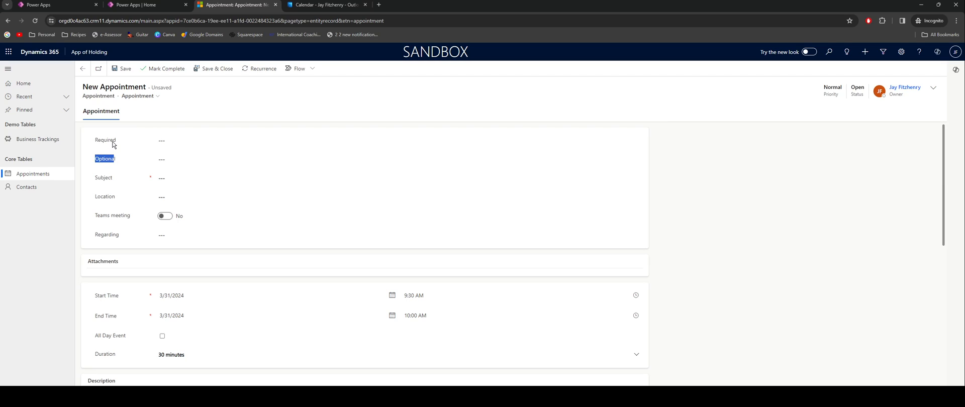
{"action": "mouse_move", "coordinate": [125, 140]}
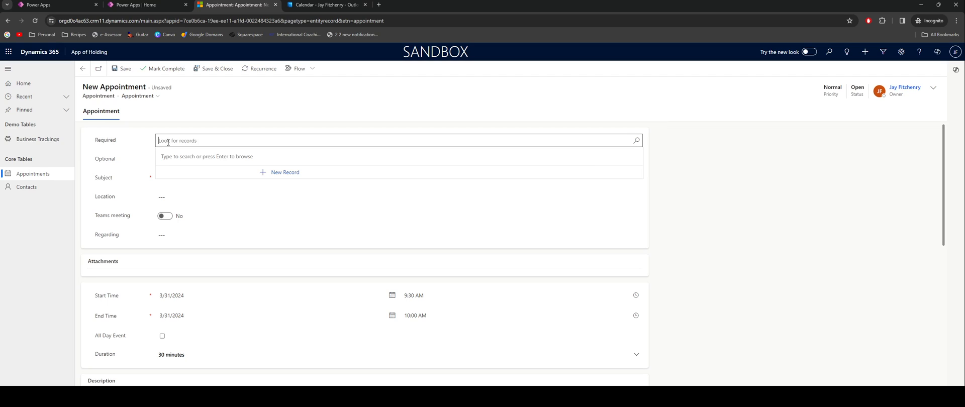
{"action": "type", "text": "jay"}
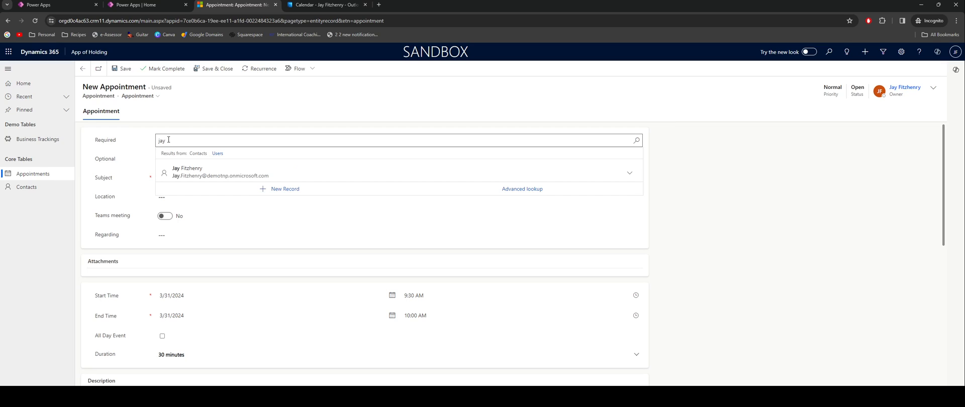
{"action": "left_click", "coordinate": [188, 172]}
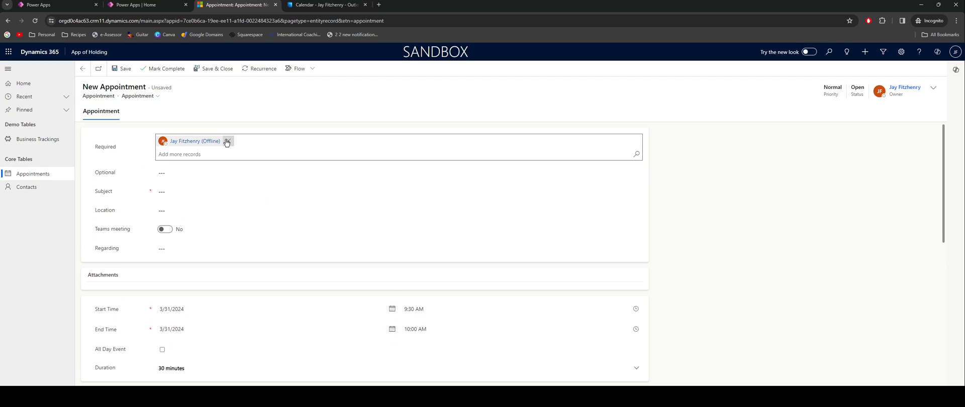
{"action": "left_click", "coordinate": [227, 140]}
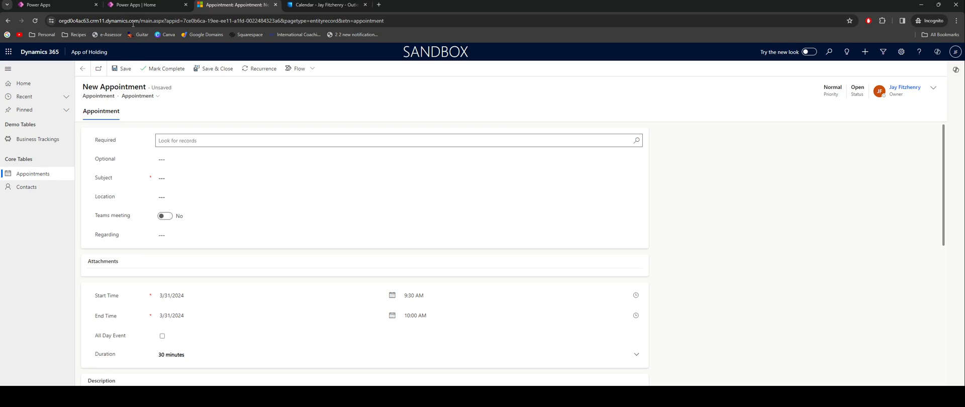
{"action": "left_click", "coordinate": [397, 158]}
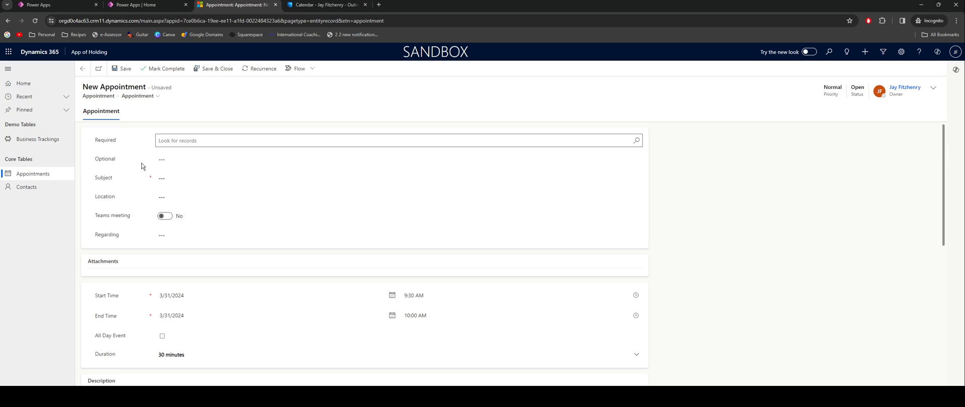
{"action": "mouse_move", "coordinate": [133, 167]}
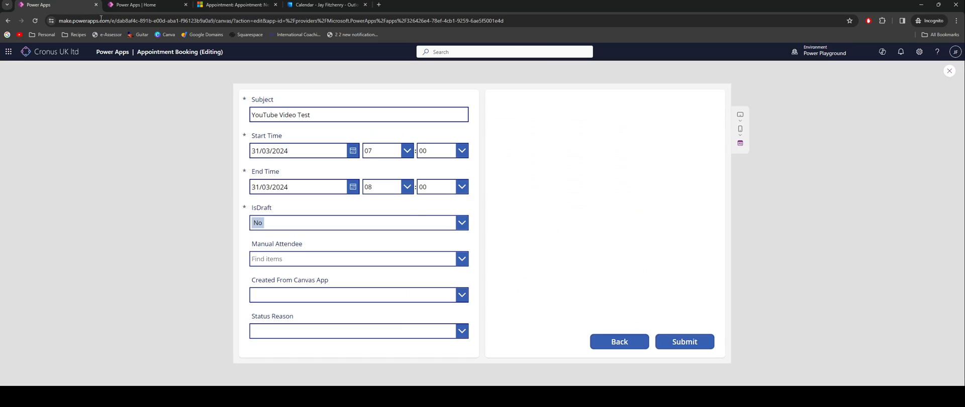
{"action": "left_click", "coordinate": [358, 259]}
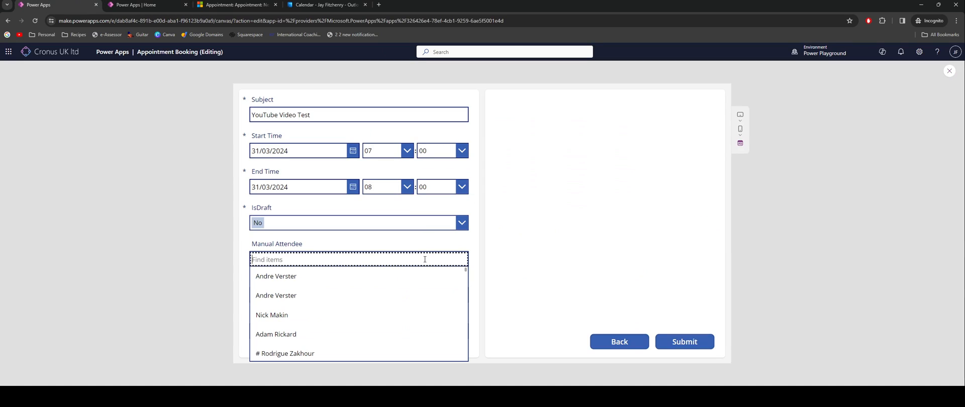
{"action": "type", "text": "jay"}
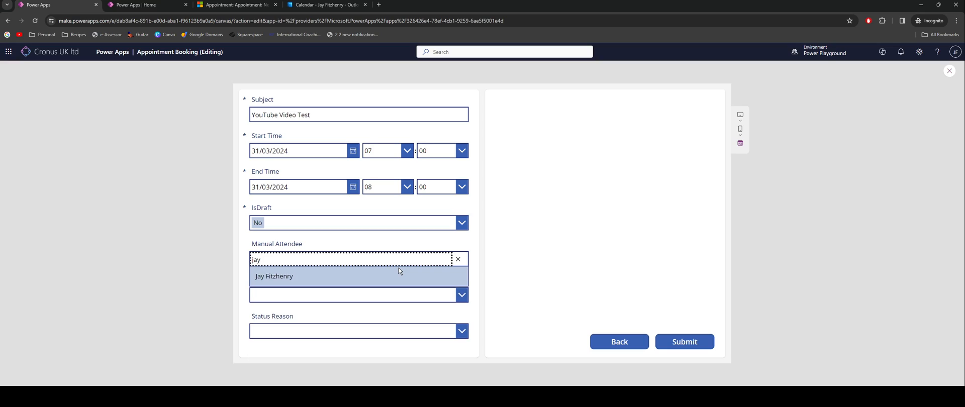
{"action": "left_click", "coordinate": [273, 276]}
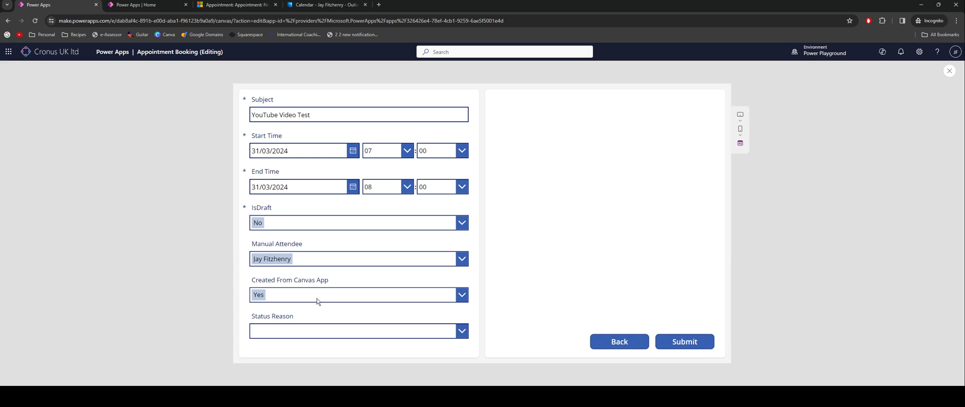
{"action": "mouse_move", "coordinate": [314, 299]}
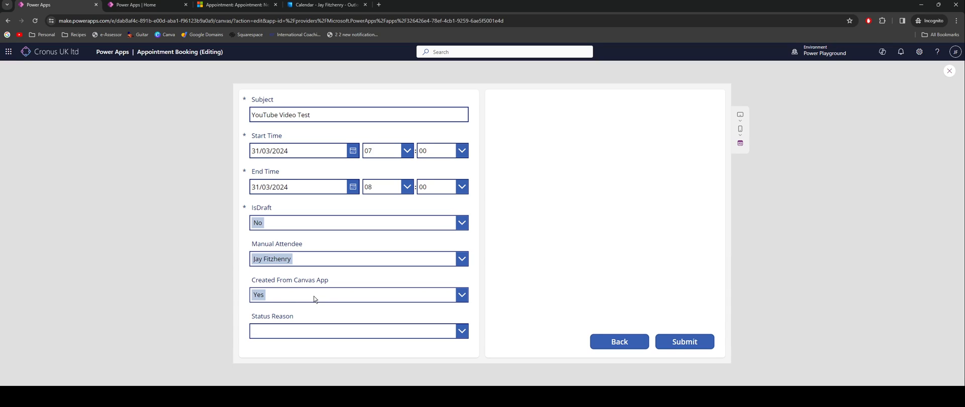
{"action": "mouse_move", "coordinate": [277, 296]}
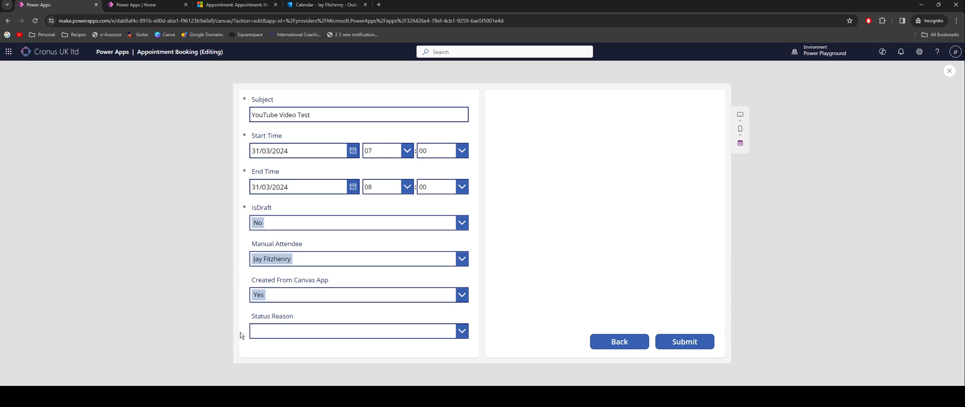
{"action": "mouse_move", "coordinate": [273, 323]}
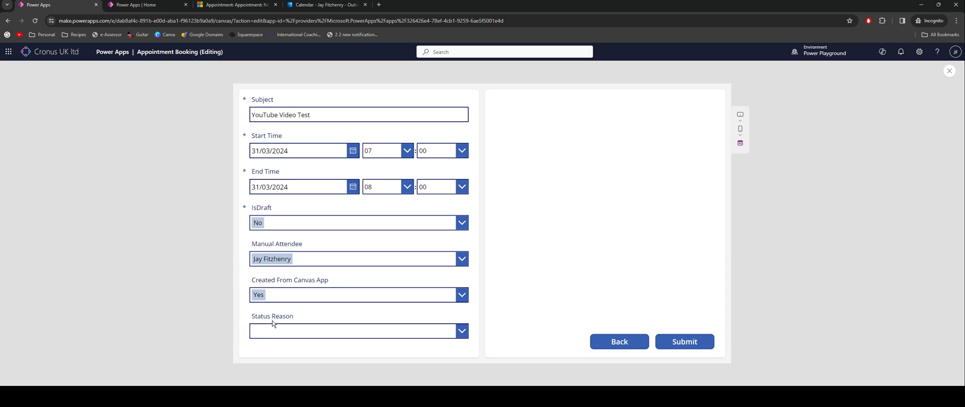
{"action": "mouse_move", "coordinate": [273, 325]}
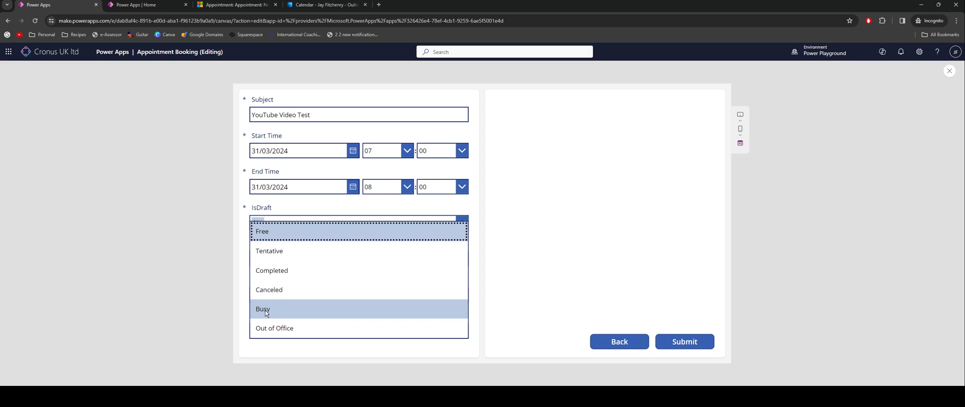
- Set the booking's Status Reason to Busy
{"action": "left_click", "coordinate": [262, 310]}
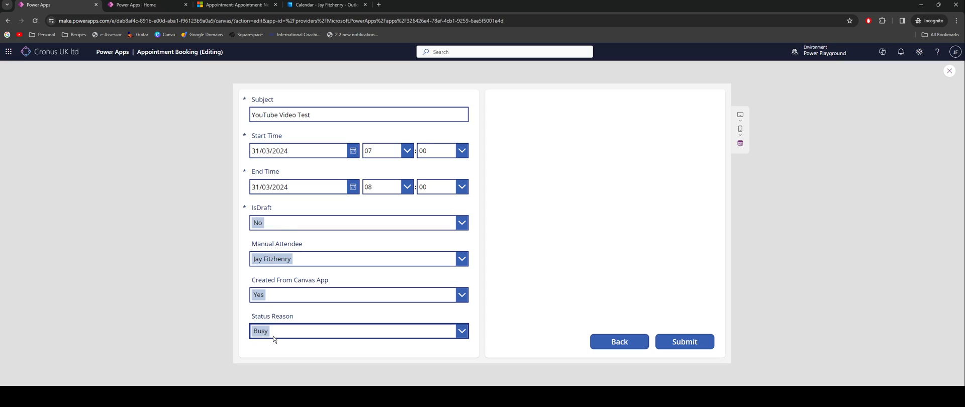
{"action": "left_click", "coordinate": [358, 330]}
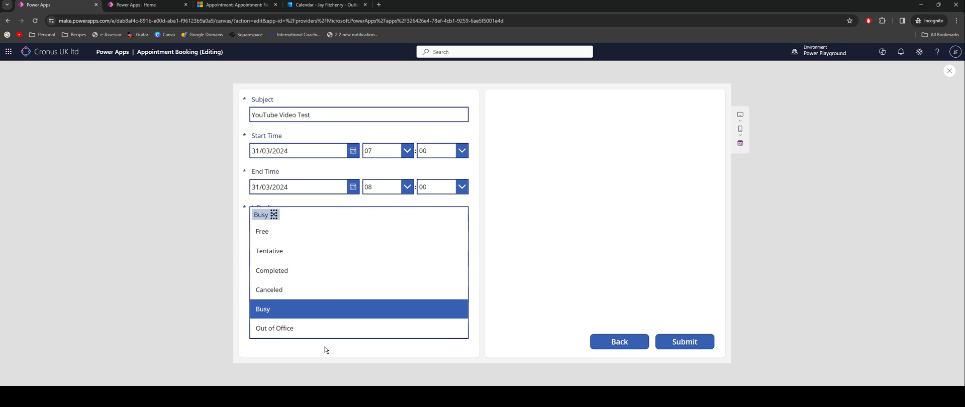
{"action": "left_click", "coordinate": [262, 309]}
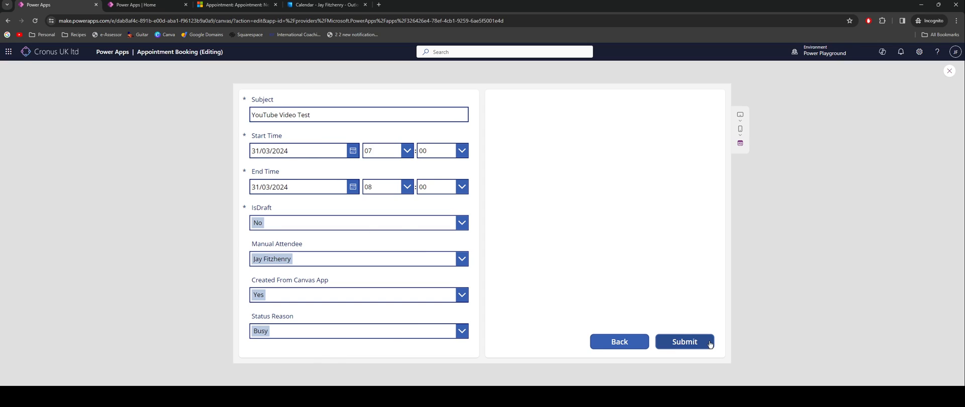
- Submit the YouTube Video Test booking and view the 31 March 2024 events in the calendar
{"action": "left_click", "coordinate": [683, 342]}
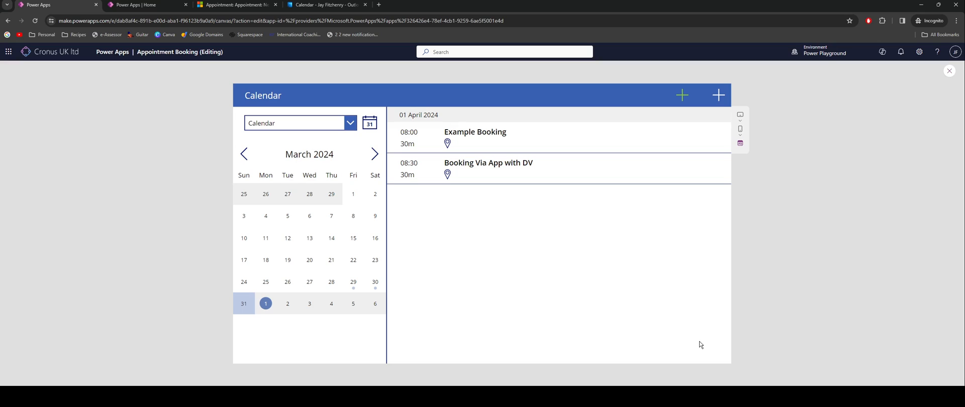
{"action": "mouse_move", "coordinate": [698, 343]}
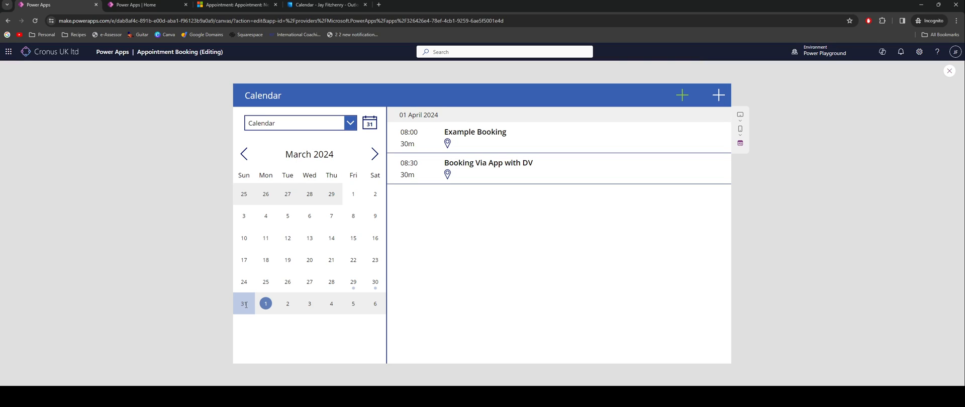
{"action": "left_click", "coordinate": [243, 303]}
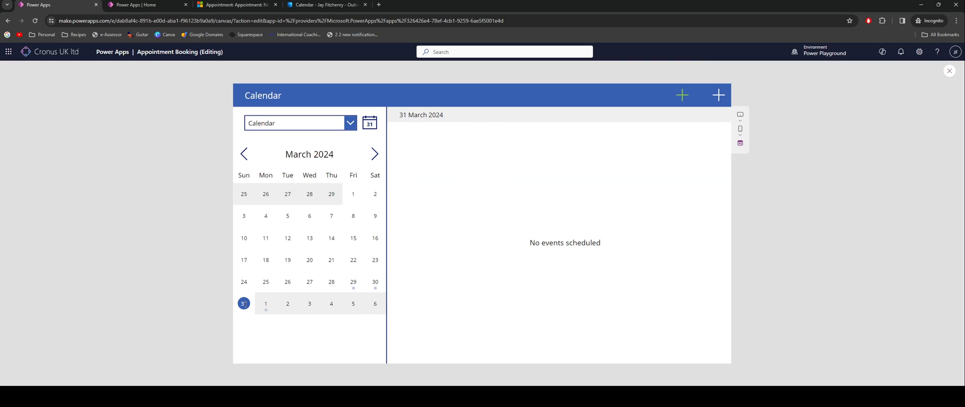
{"action": "left_click", "coordinate": [296, 123]}
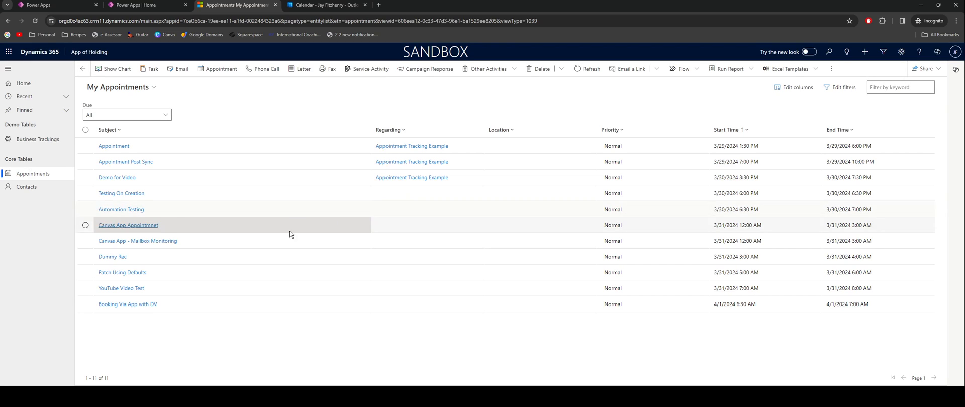
{"action": "left_click", "coordinate": [122, 287]}
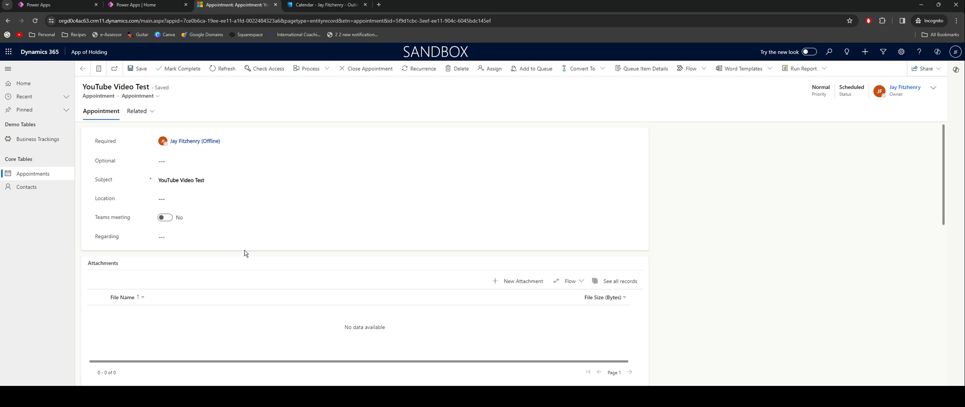
{"action": "mouse_move", "coordinate": [243, 255]}
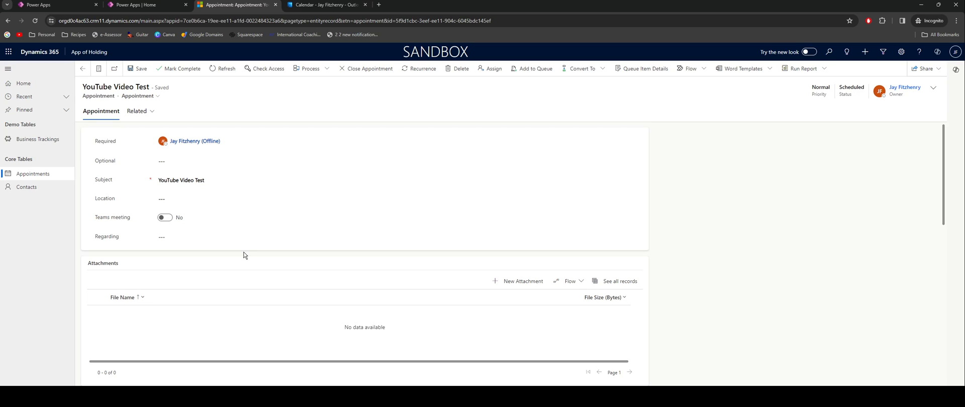
{"action": "mouse_move", "coordinate": [206, 266]}
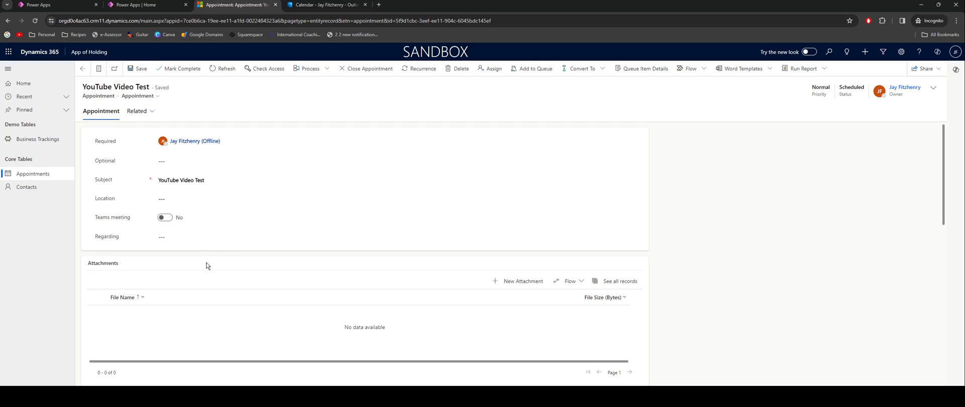
{"action": "mouse_move", "coordinate": [190, 258]}
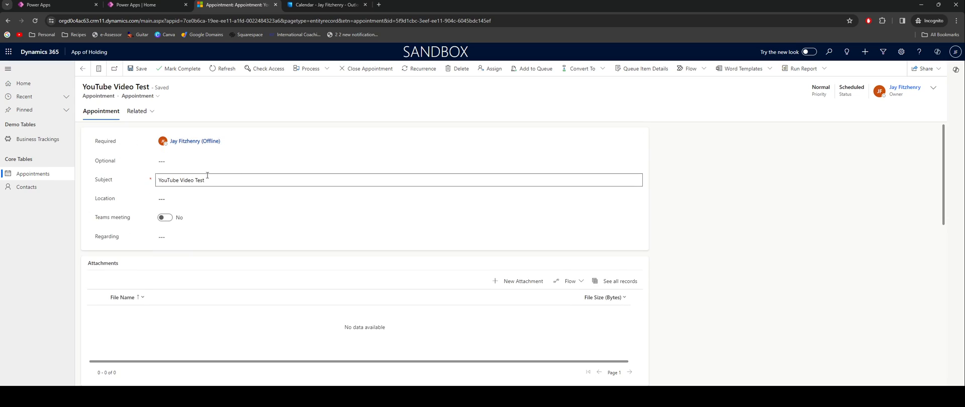
{"action": "left_click", "coordinate": [194, 141]}
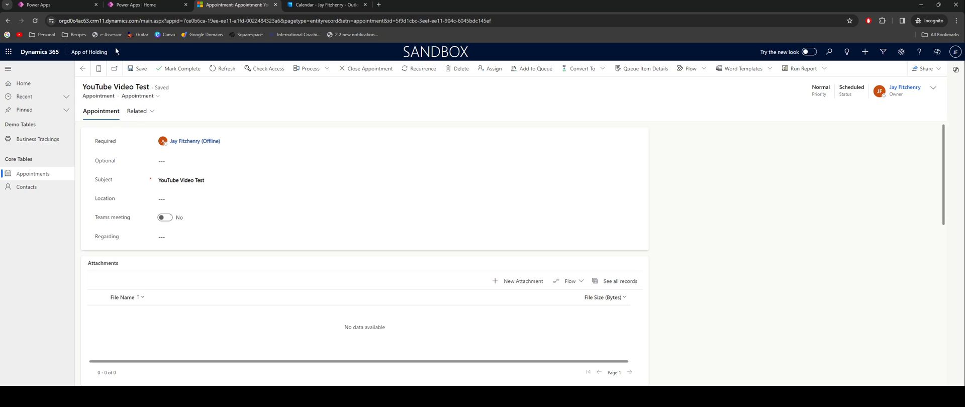
{"action": "left_click", "coordinate": [147, 5]}
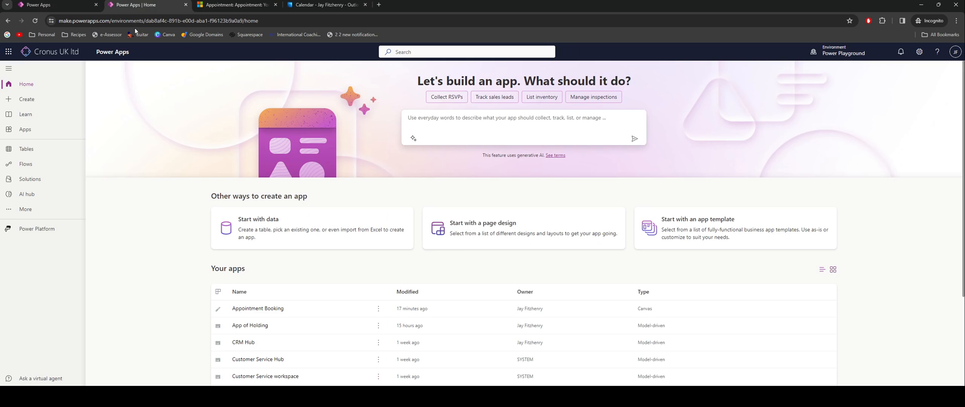
- Open the Demo Solution and show its cloud flows to reach Populate Required Attendee
{"action": "left_click", "coordinate": [30, 179]}
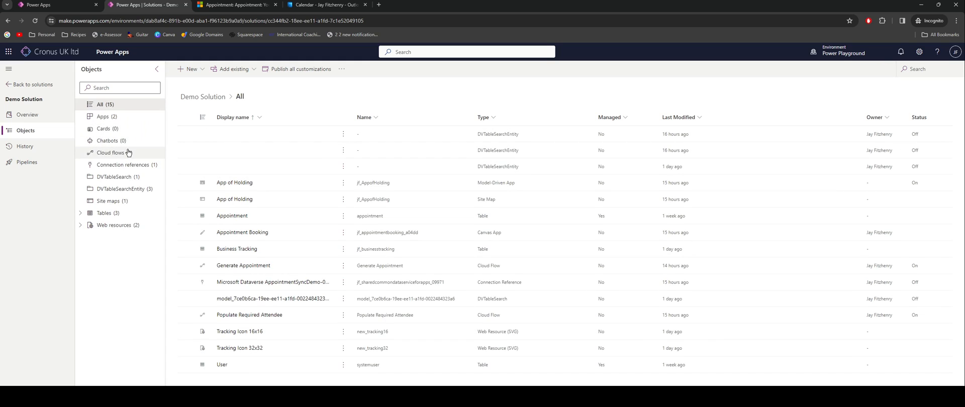
{"action": "left_click", "coordinate": [112, 153]}
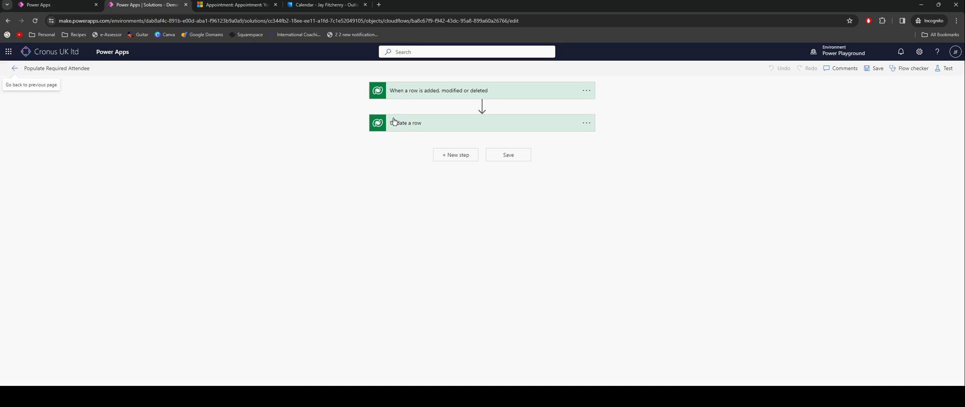
- Review the new-row trigger's filter rows and the Update a row mapping to Required Attendees, then return to the booking app
{"action": "left_click", "coordinate": [439, 91]}
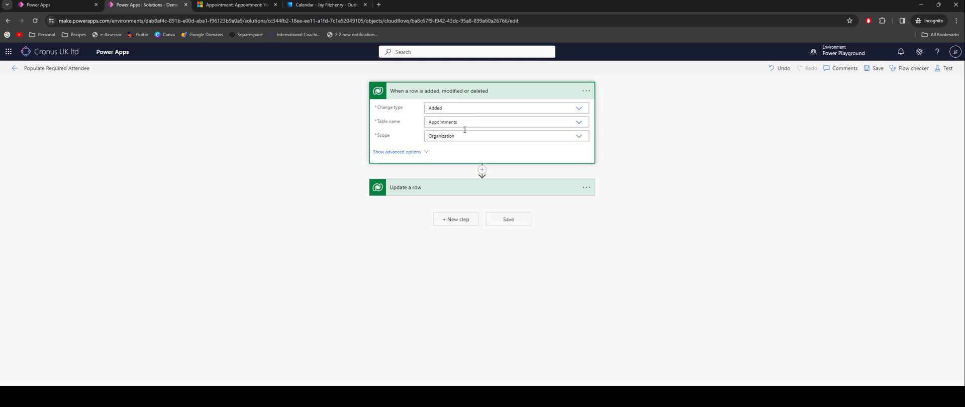
{"action": "left_click", "coordinate": [396, 152]}
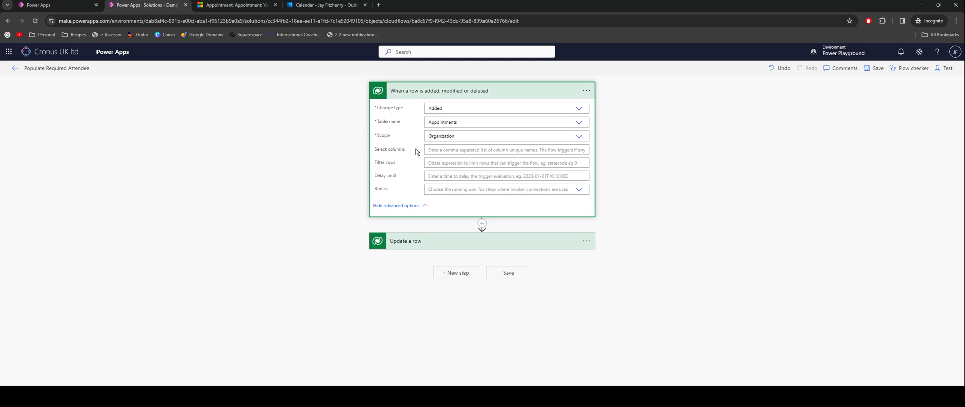
{"action": "double_click", "coordinate": [382, 162]}
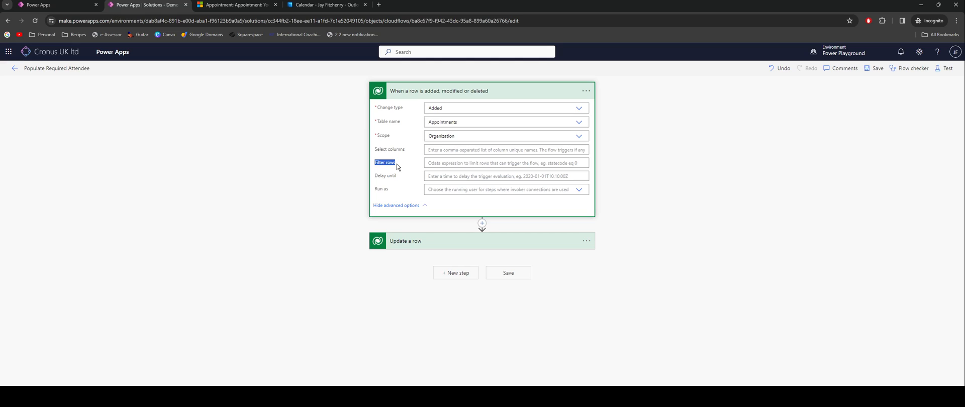
{"action": "mouse_move", "coordinate": [407, 239]}
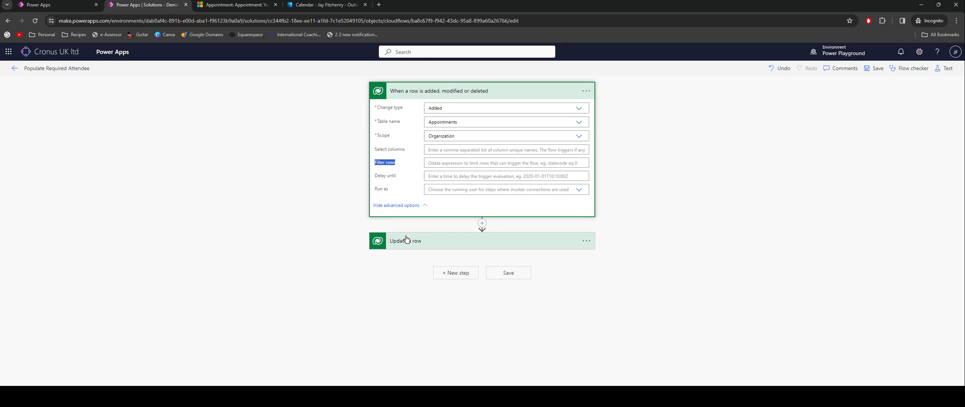
{"action": "scroll", "scroll_direction": "down", "scroll_amount": 3}
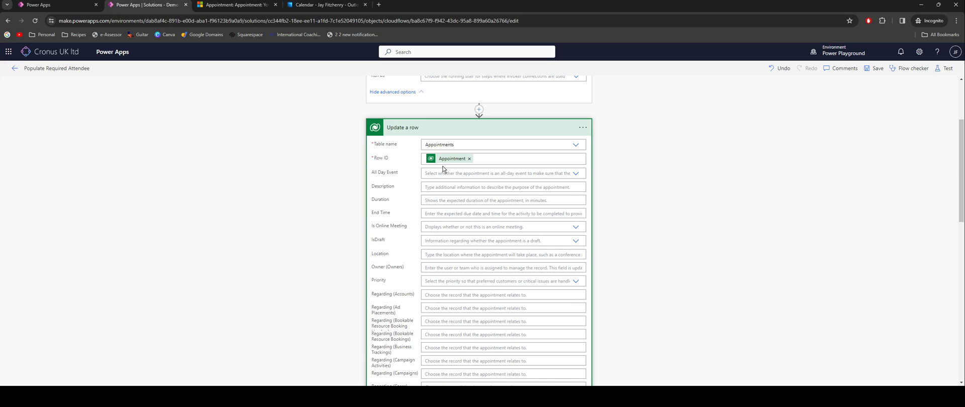
{"action": "scroll", "scroll_direction": "down", "scroll_amount": 3}
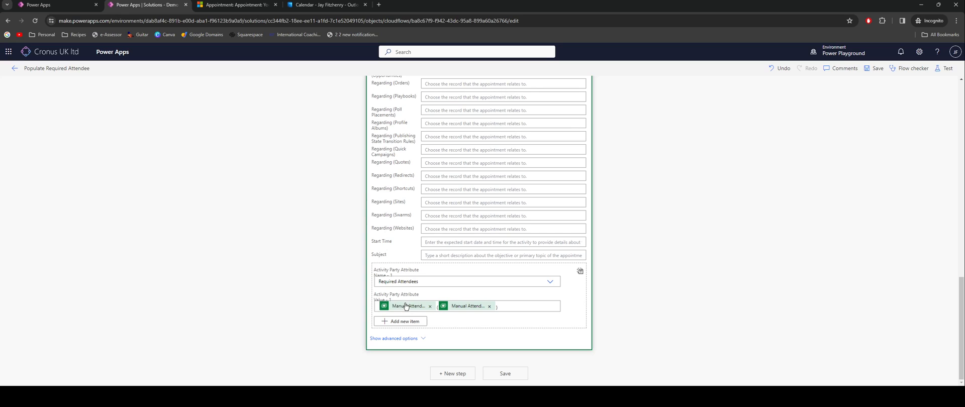
{"action": "mouse_move", "coordinate": [410, 309]}
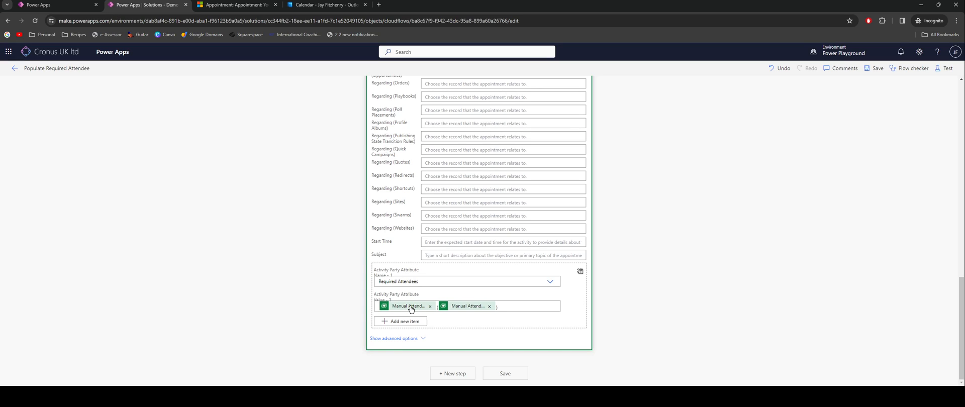
{"action": "mouse_move", "coordinate": [466, 310]}
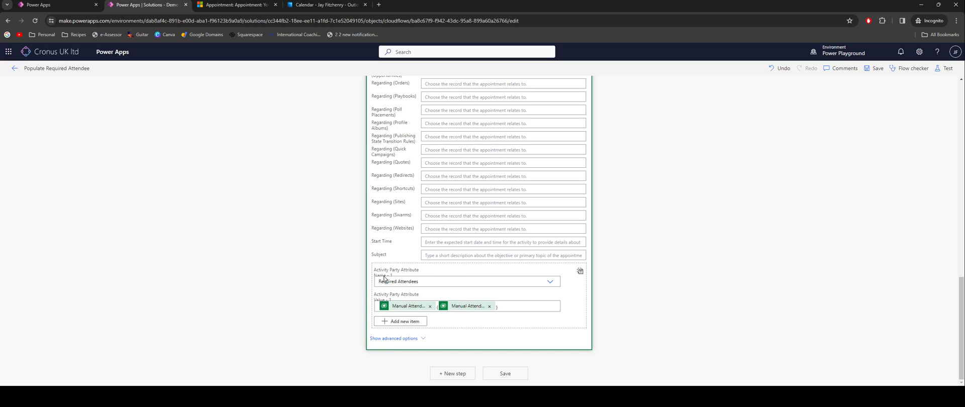
{"action": "mouse_move", "coordinate": [550, 281]}
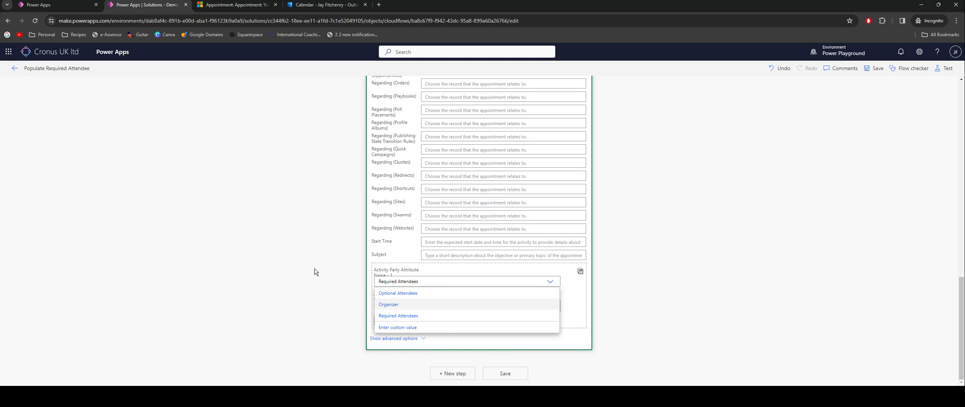
{"action": "left_click", "coordinate": [55, 5]}
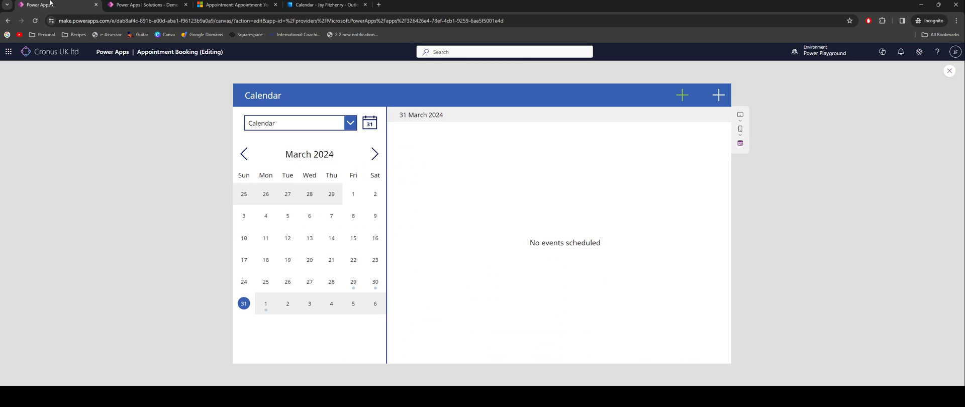
{"action": "mouse_move", "coordinate": [658, 94]}
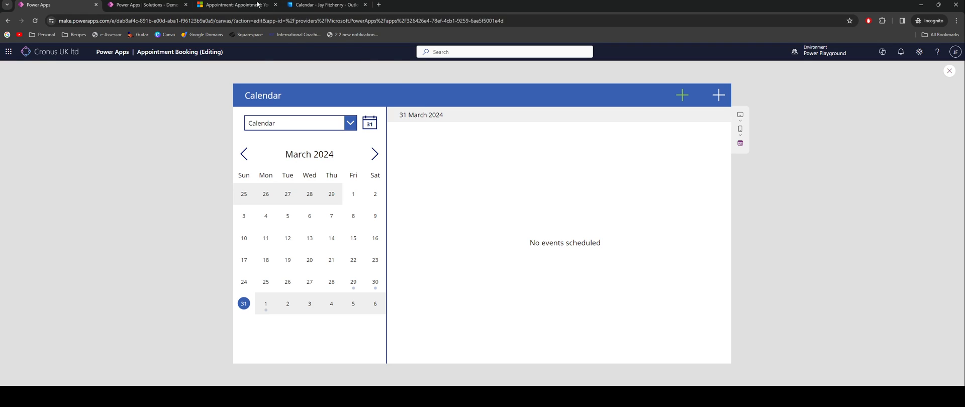
- Glance at the Dynamics 365 record, then close the app preview to return to the Power Apps editor
{"action": "left_click", "coordinate": [236, 5]}
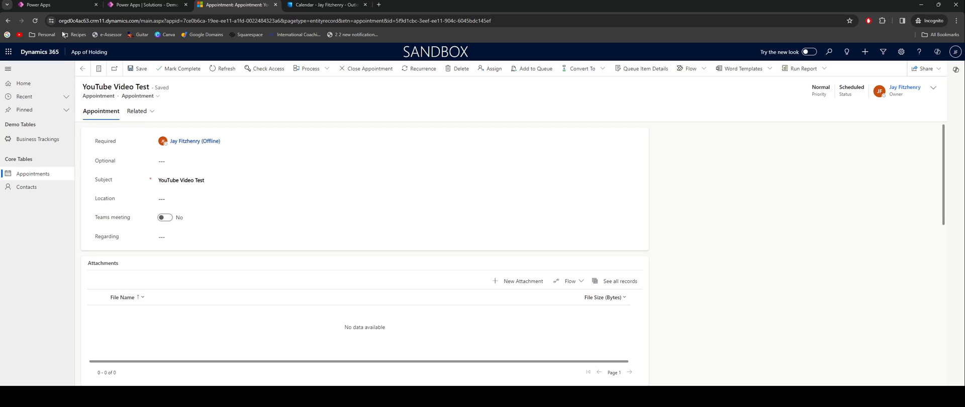
{"action": "left_click", "coordinate": [55, 5]}
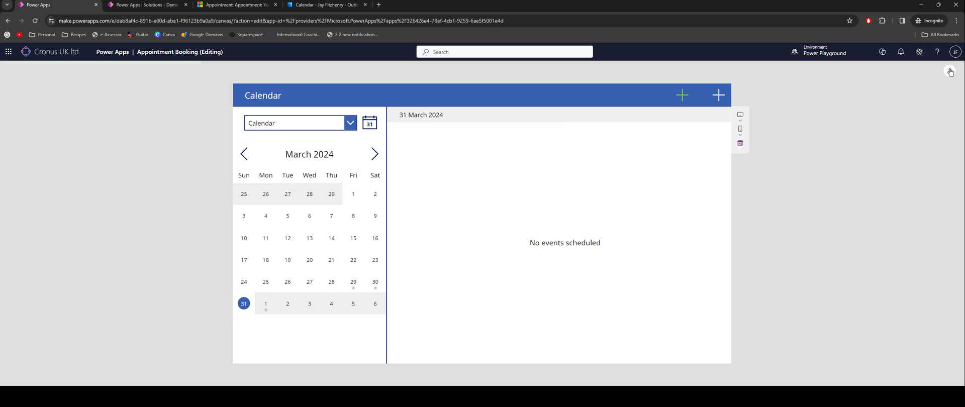
{"action": "left_click", "coordinate": [950, 72]}
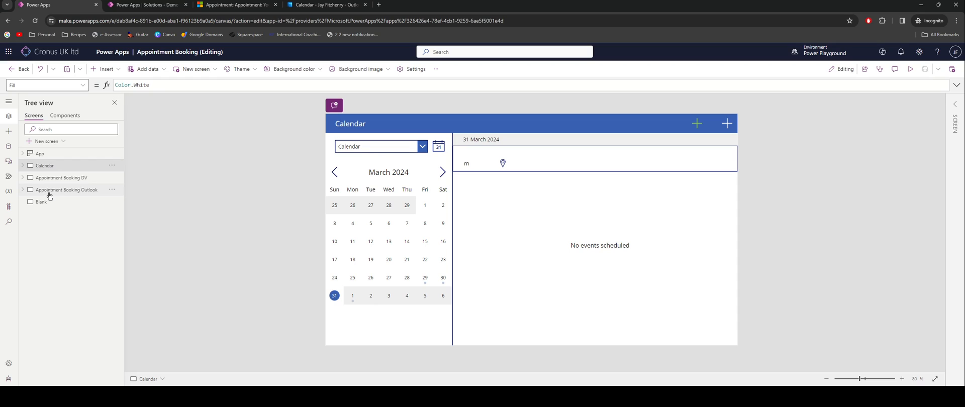
{"action": "left_click", "coordinate": [727, 124]}
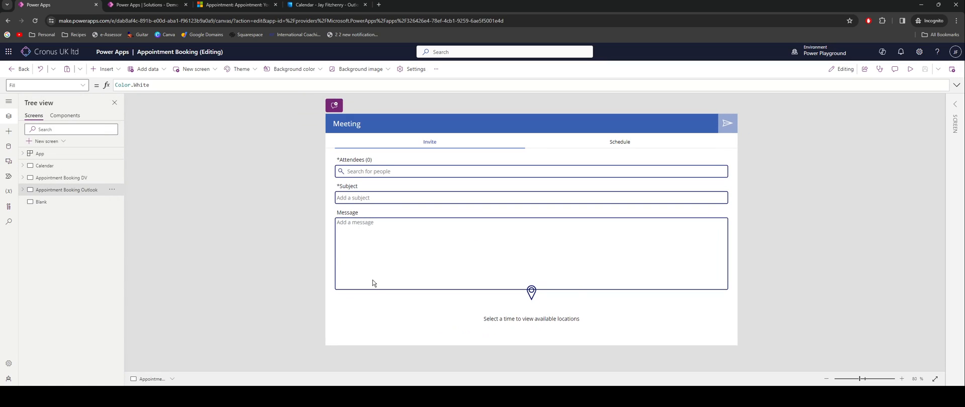
{"action": "left_click", "coordinate": [47, 140]}
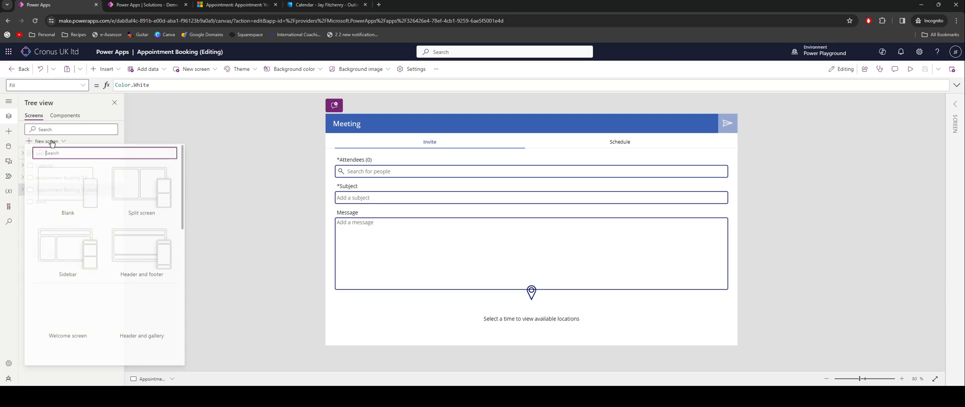
{"action": "scroll", "scroll_direction": "down", "scroll_amount": 3}
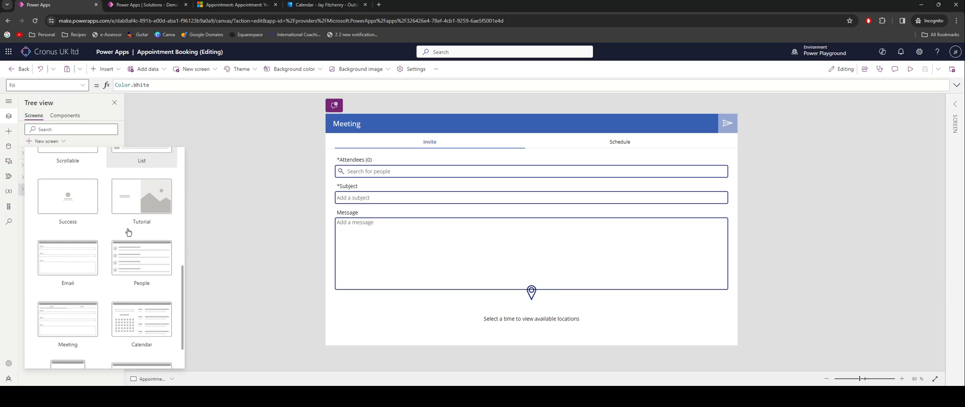
{"action": "scroll", "scroll_direction": "down", "scroll_amount": 3}
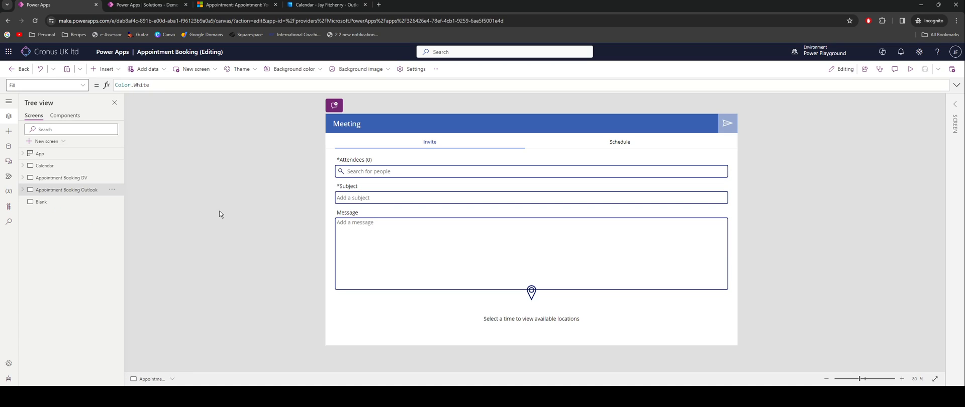
{"action": "mouse_move", "coordinate": [386, 161]}
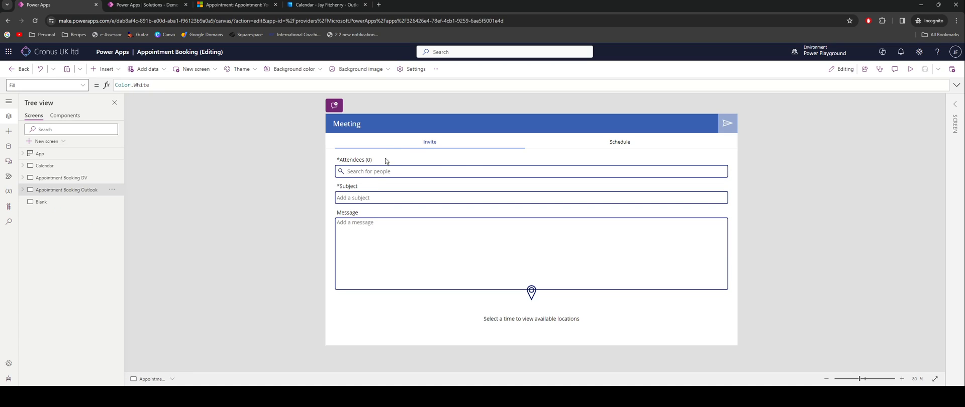
{"action": "left_click", "coordinate": [620, 142]}
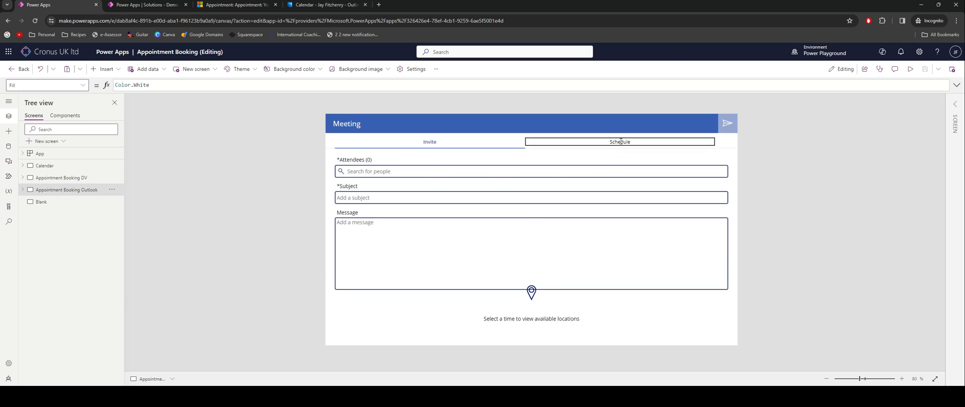
{"action": "left_click", "coordinate": [619, 142]}
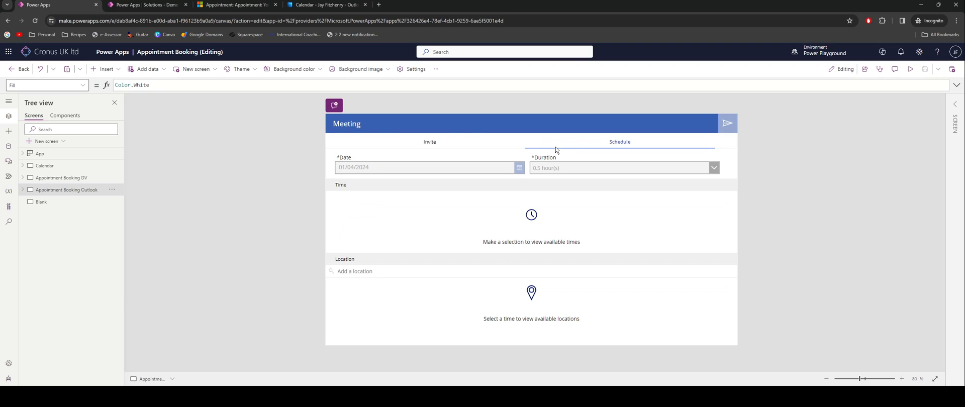
{"action": "mouse_move", "coordinate": [553, 153]}
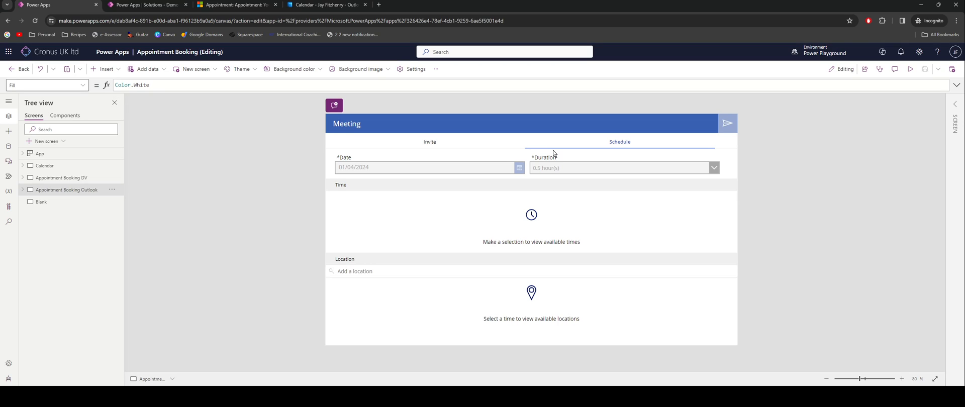
{"action": "left_click", "coordinate": [429, 142]}
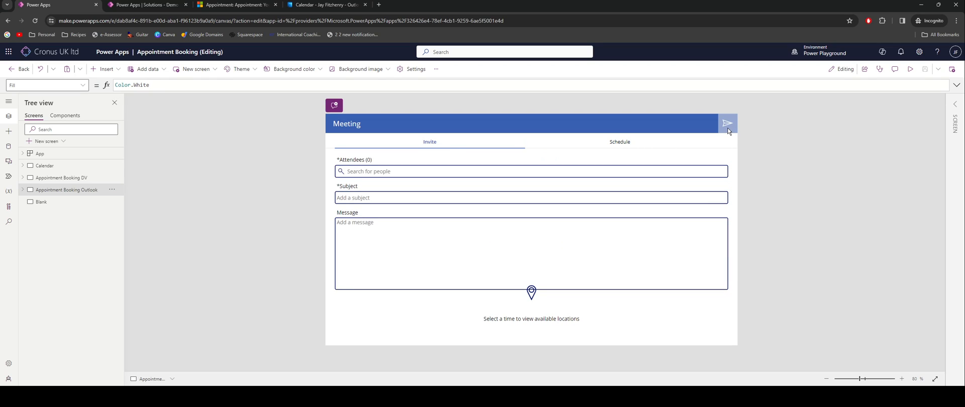
{"action": "left_click", "coordinate": [727, 124]}
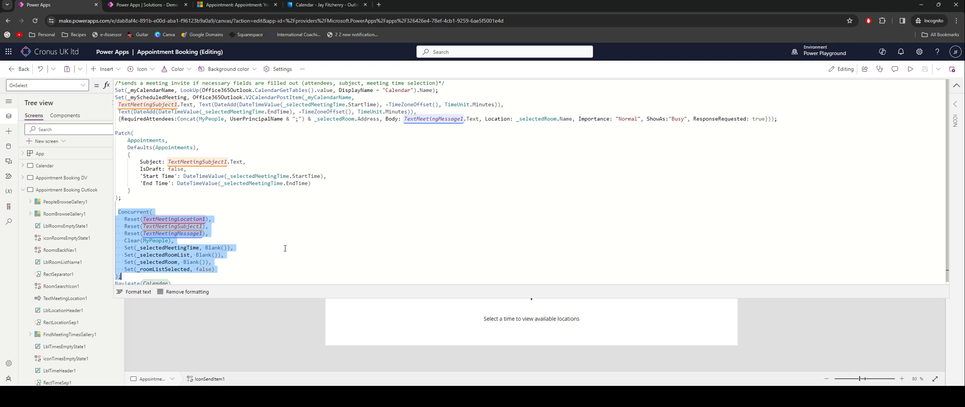
{"action": "mouse_move", "coordinate": [278, 240]}
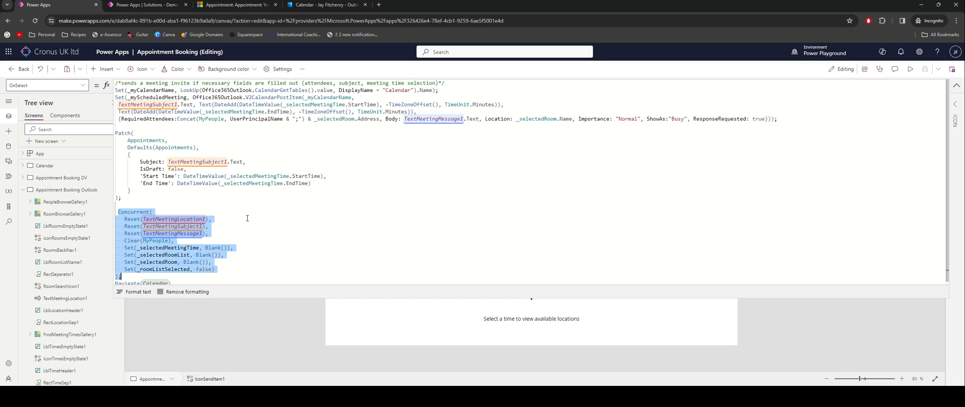
{"action": "mouse_move", "coordinate": [187, 200]}
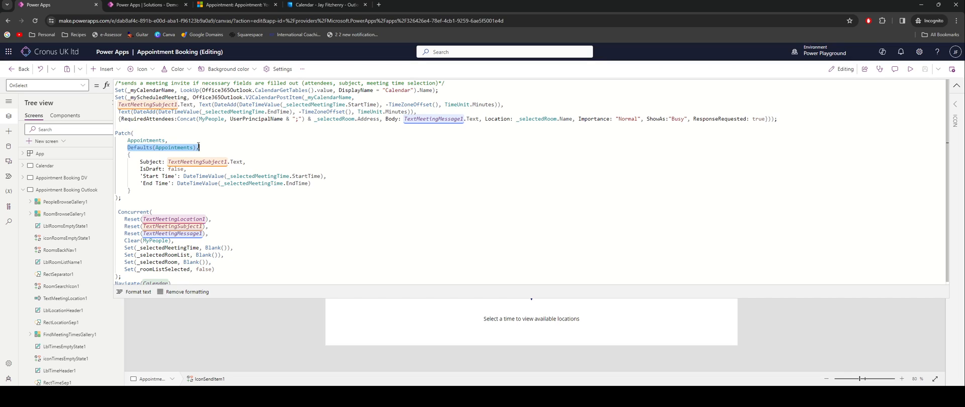
{"action": "mouse_move", "coordinate": [199, 142]}
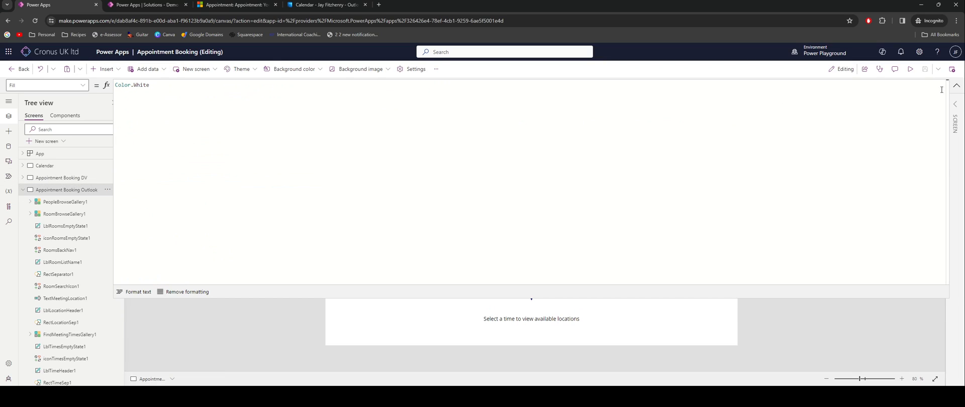
- Run the app from the Calendar screen and fill a meeting invite with subject Example 2 YouTube and a short message
{"action": "left_click", "coordinate": [44, 165]}
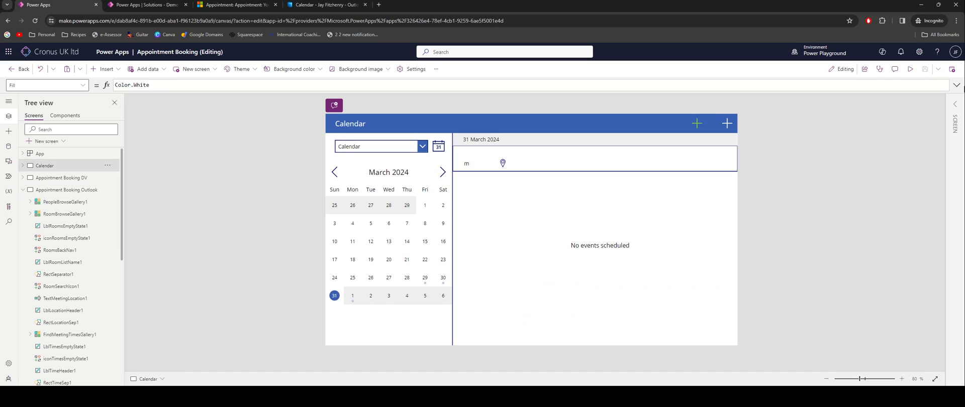
{"action": "left_click", "coordinate": [911, 70]}
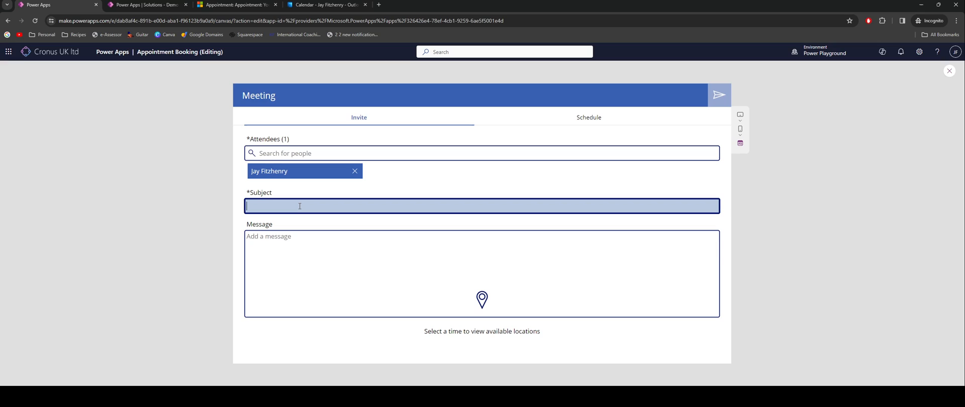
{"action": "type", "text": "Example 2 YouTube"}
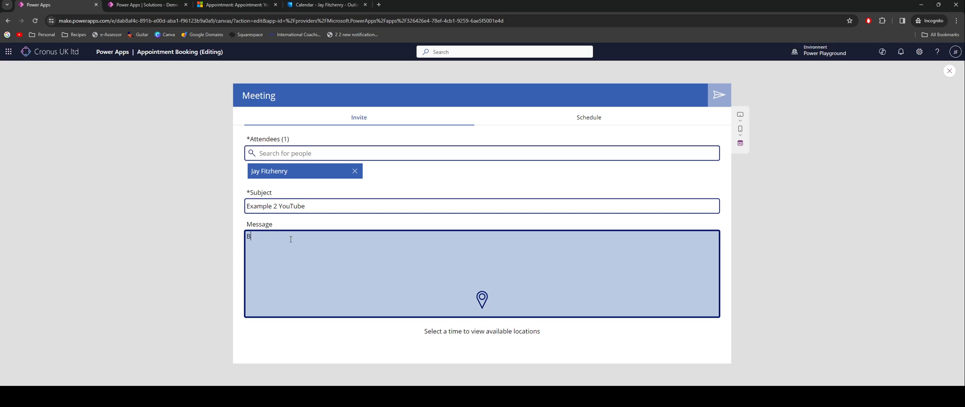
{"action": "type", "text": "it of a mesa"}
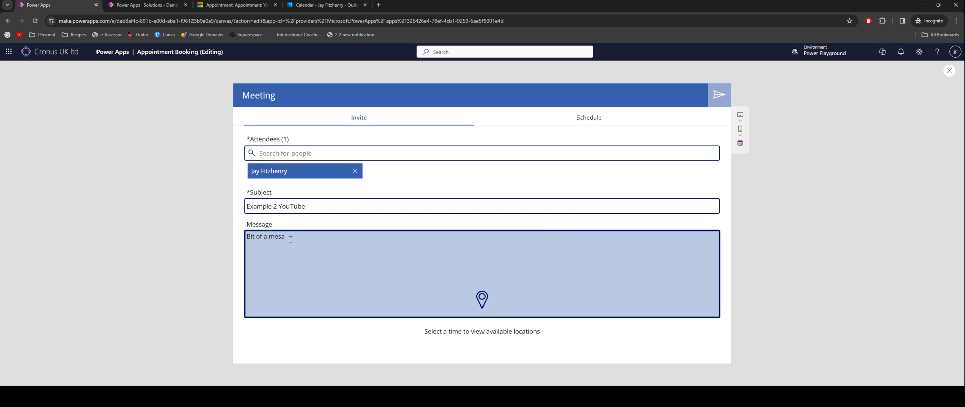
{"action": "type", "text": "ssage"}
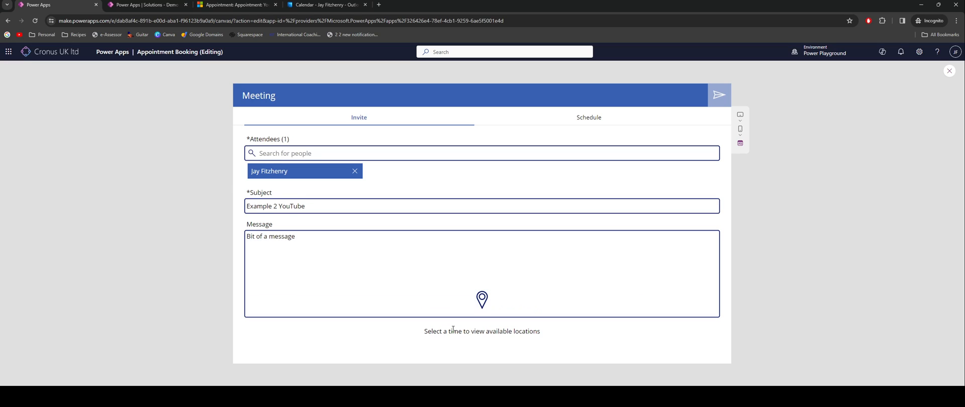
{"action": "mouse_move", "coordinate": [465, 343]}
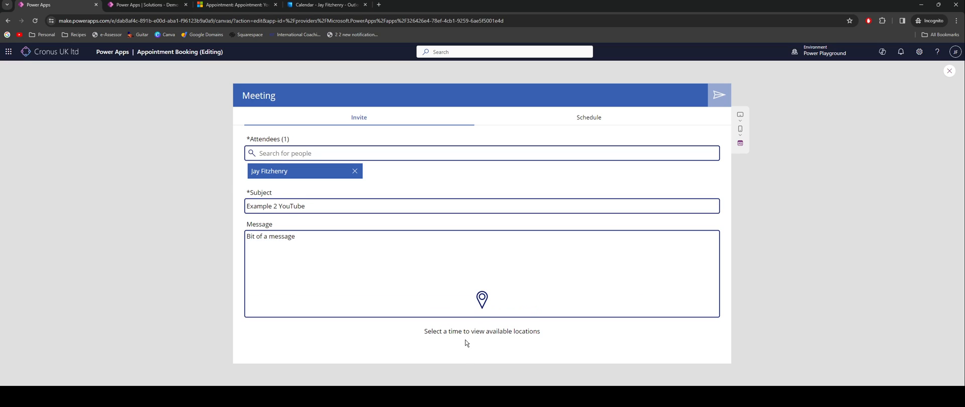
{"action": "left_click", "coordinate": [588, 117]}
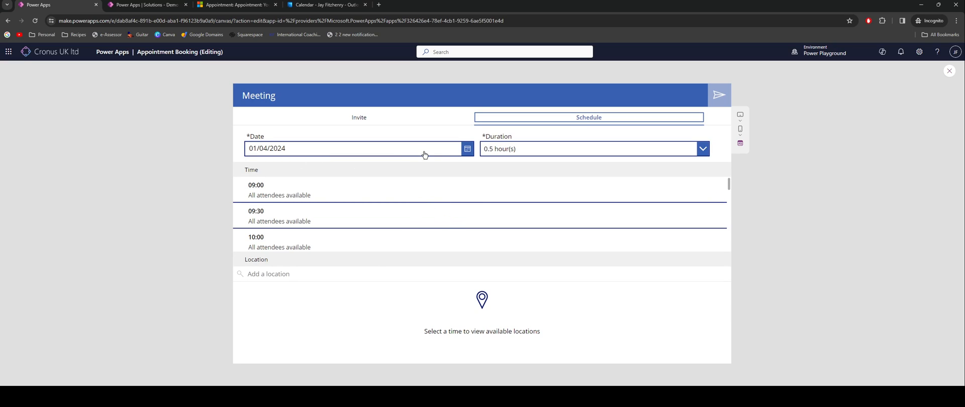
- Set the meeting date to 2 April 2024, duration 2 hours at 10:00, and send the invite
{"action": "left_click", "coordinate": [467, 149]}
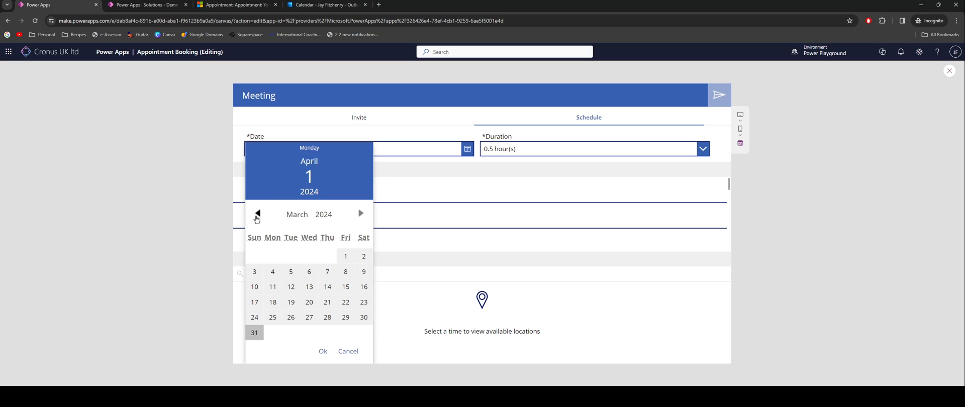
{"action": "left_click", "coordinate": [255, 332]}
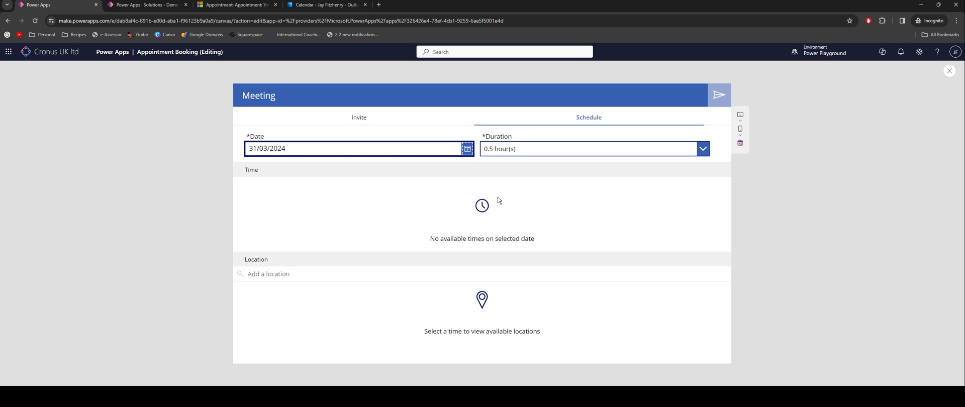
{"action": "left_click", "coordinate": [467, 149]}
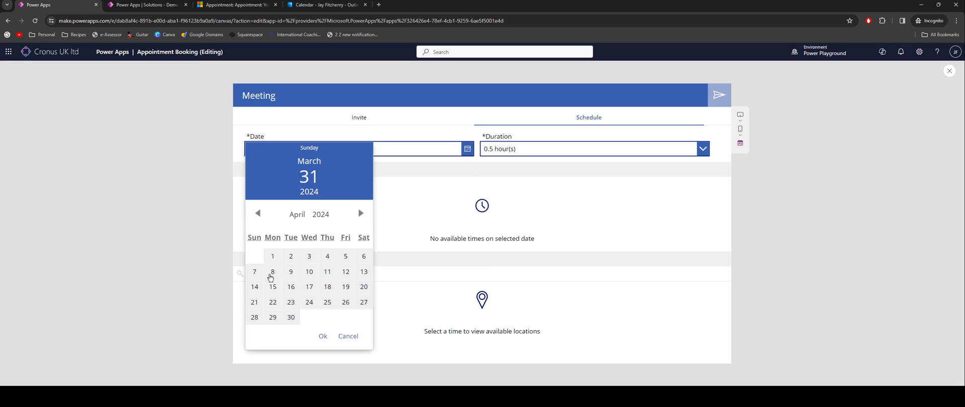
{"action": "left_click", "coordinate": [290, 256]}
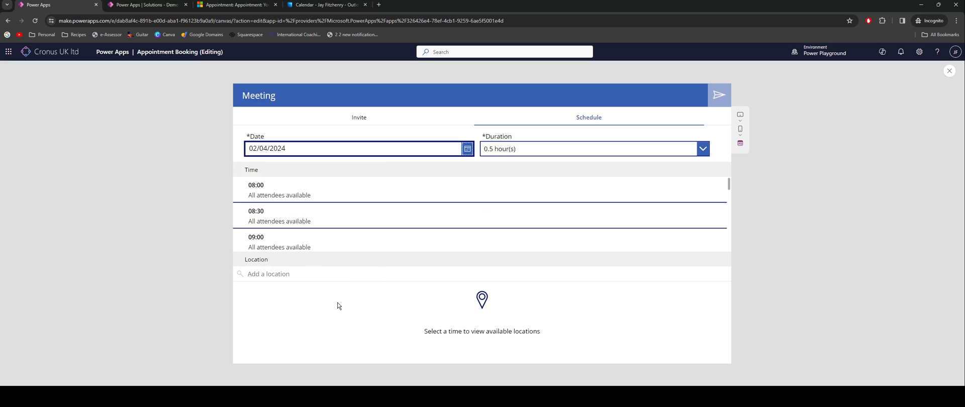
{"action": "left_click", "coordinate": [702, 149]}
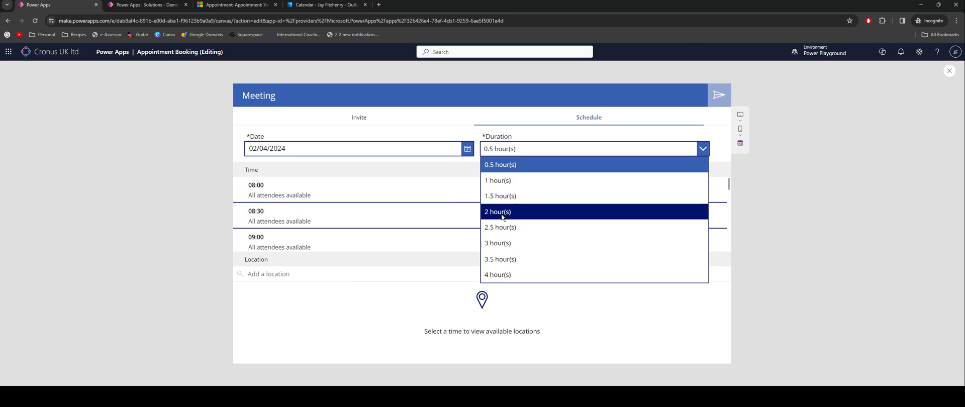
{"action": "left_click", "coordinate": [497, 212]}
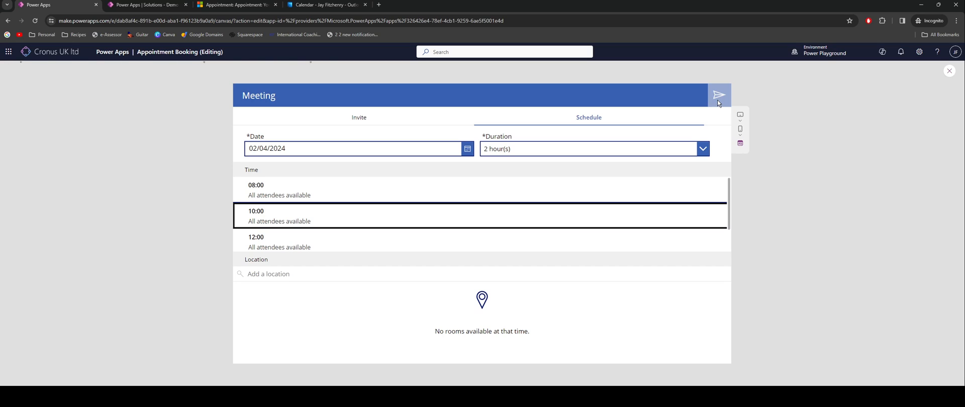
{"action": "left_click", "coordinate": [718, 95]}
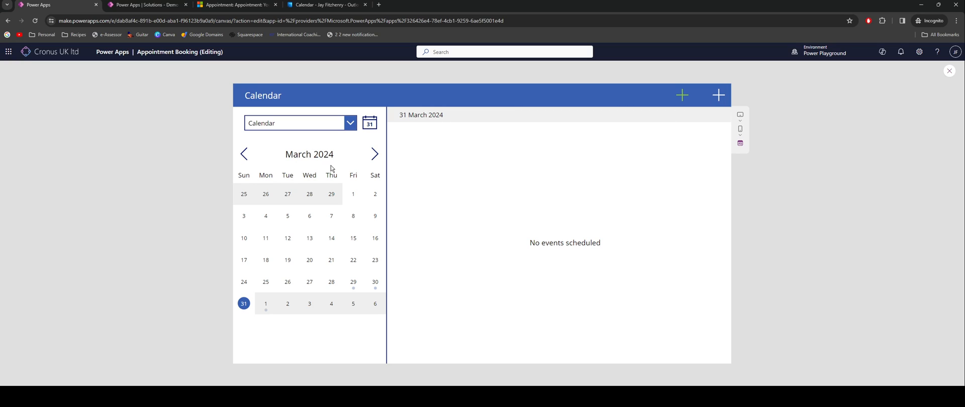
- Refresh the main Calendar, view Example 2 YouTube on 2 April, then switch to the Outlook calendar
{"action": "left_click", "coordinate": [295, 122]}
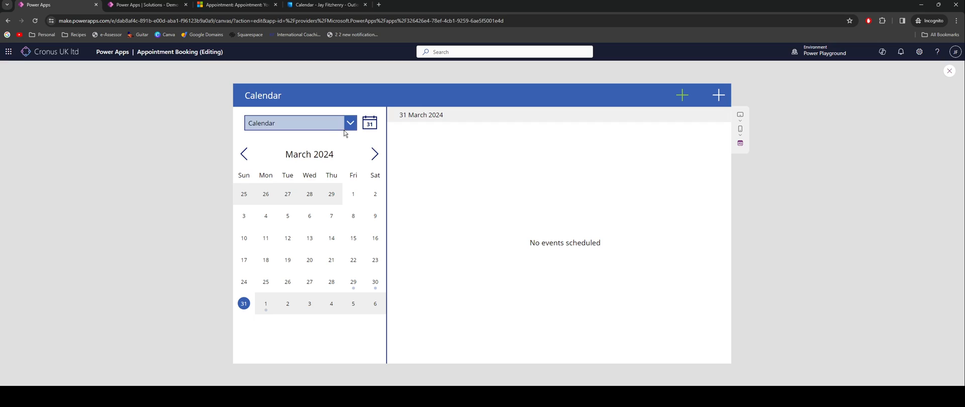
{"action": "left_click", "coordinate": [350, 122]}
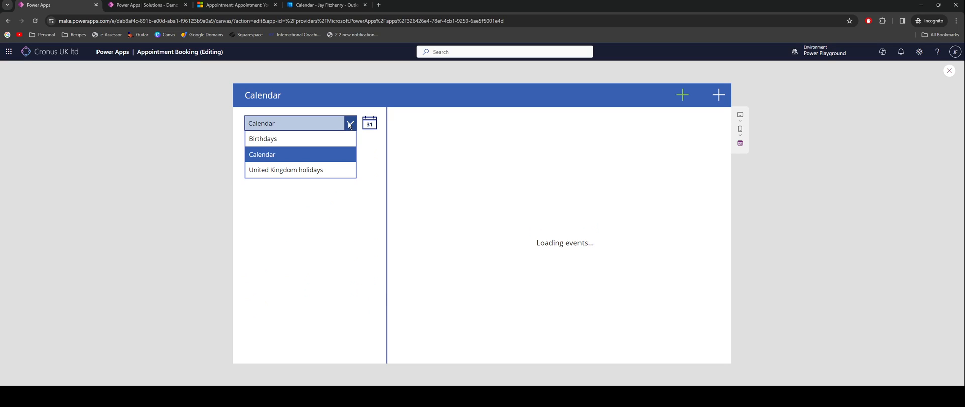
{"action": "left_click", "coordinate": [262, 154]}
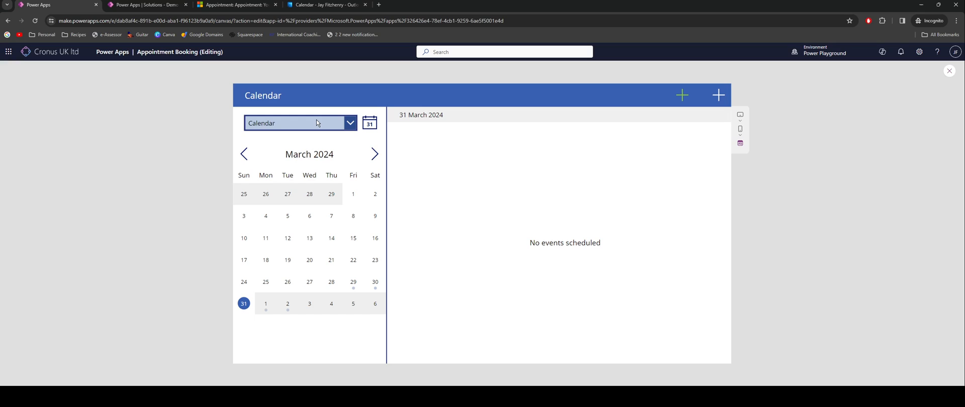
{"action": "left_click", "coordinate": [287, 304]}
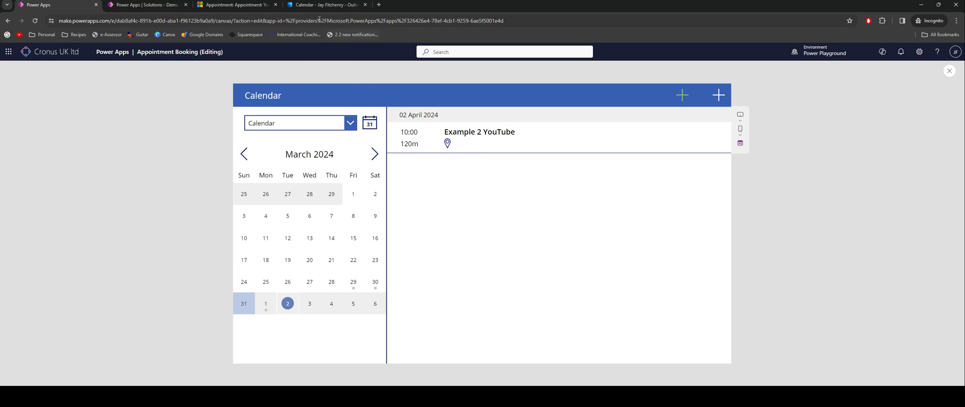
{"action": "left_click", "coordinate": [325, 5]}
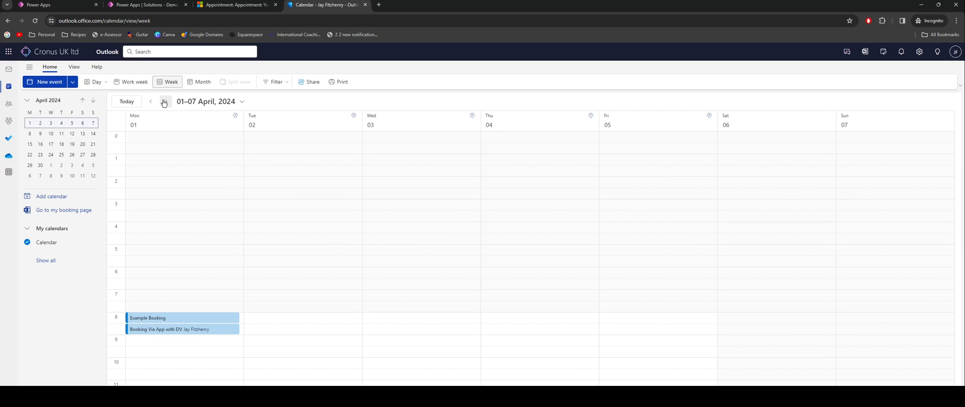
- Scroll Outlook's week view to the Example 2 YouTube event on Tuesday, then switch to Dynamics 365 appointments
{"action": "scroll", "scroll_direction": "down", "scroll_amount": 3}
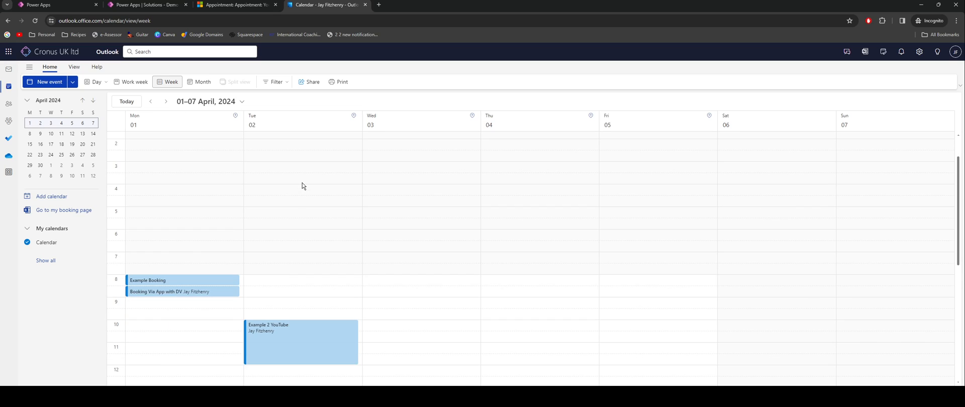
{"action": "scroll", "scroll_direction": "down", "scroll_amount": 3}
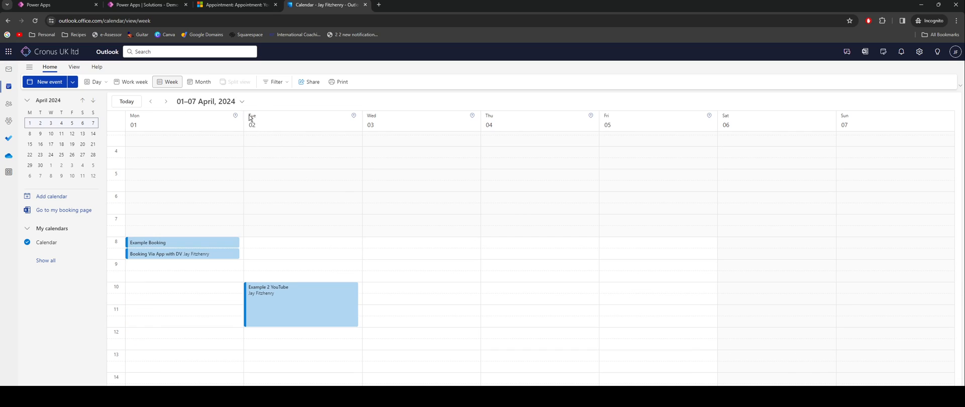
{"action": "scroll", "scroll_direction": "down", "scroll_amount": 3}
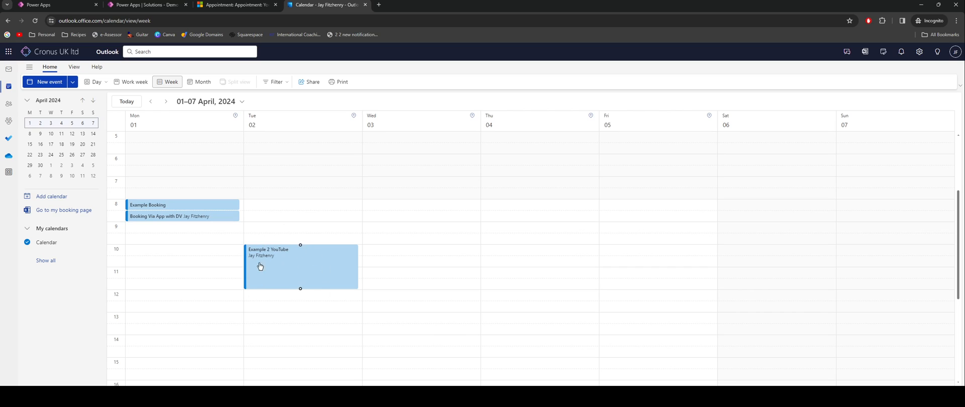
{"action": "left_click", "coordinate": [234, 5]}
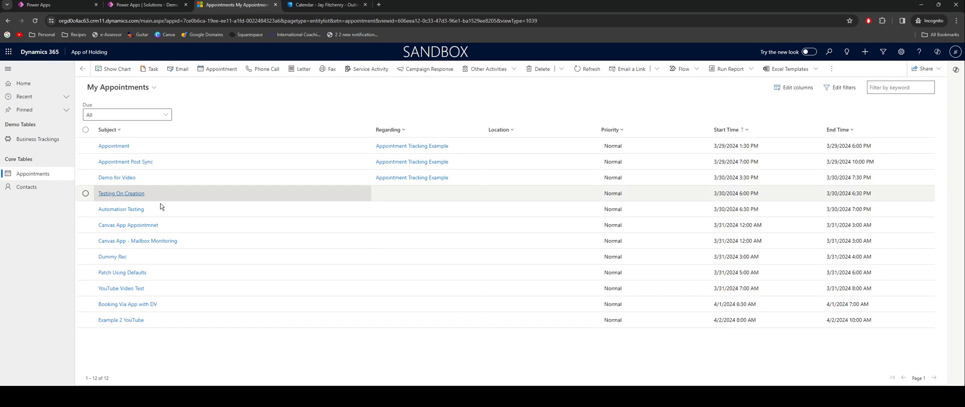
- Open the Example 2 YouTube appointment record in My Appointments to verify it, then go back
{"action": "left_click", "coordinate": [121, 319]}
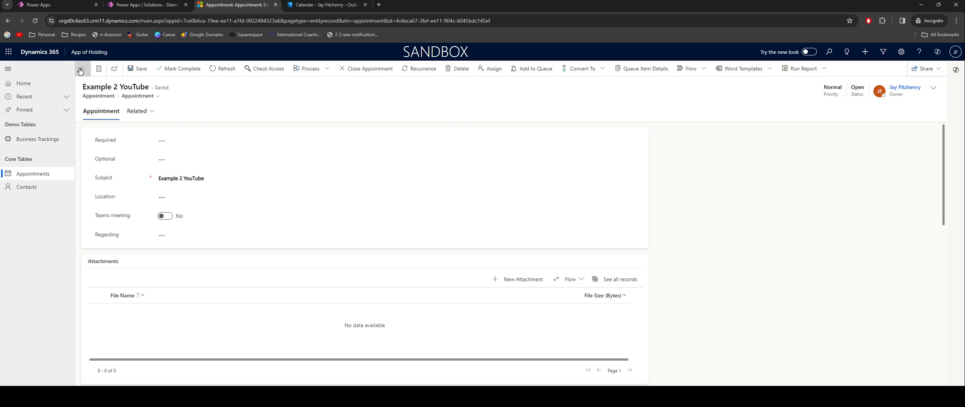
{"action": "left_click", "coordinate": [80, 68]}
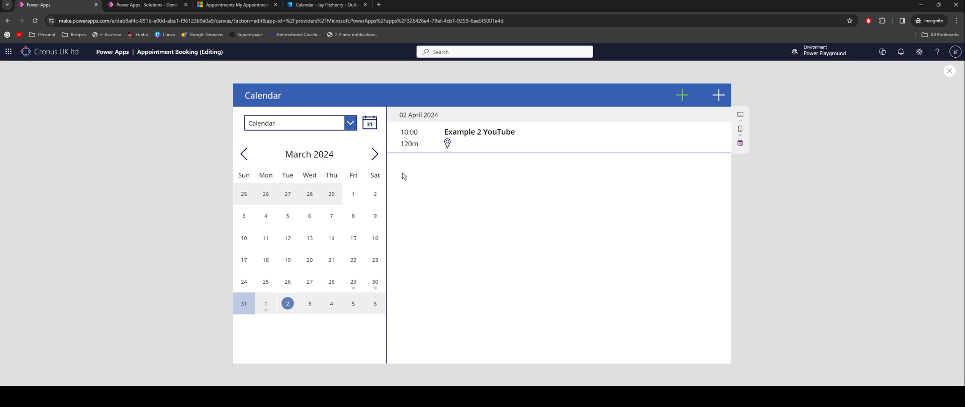
{"action": "mouse_move", "coordinate": [402, 174]}
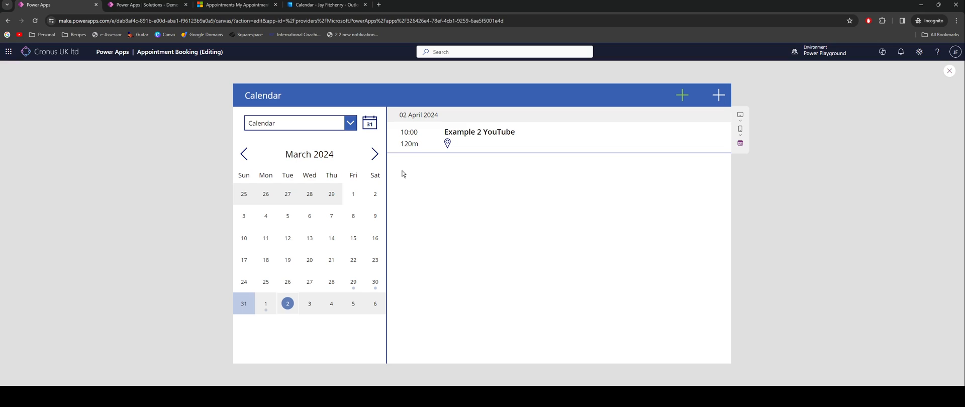
{"action": "mouse_move", "coordinate": [406, 172]}
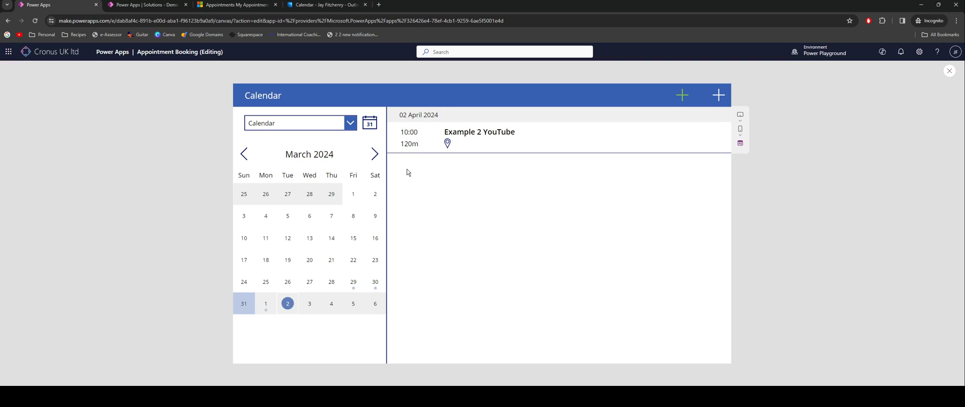
{"action": "mouse_move", "coordinate": [407, 158]}
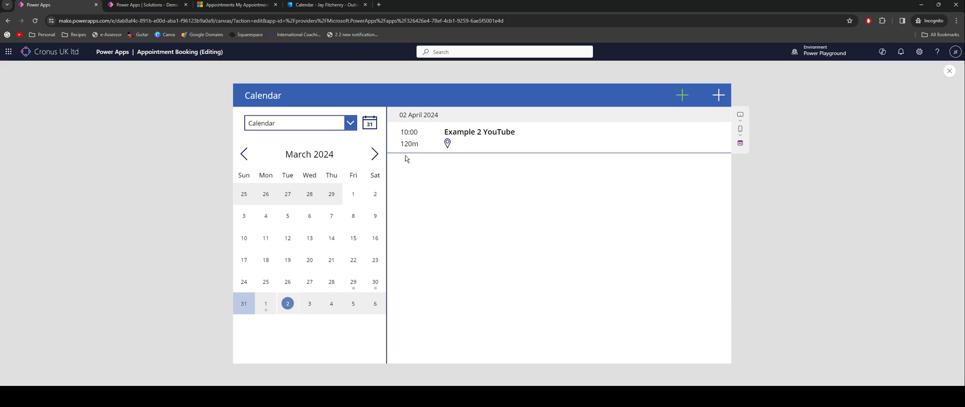
{"action": "mouse_move", "coordinate": [405, 165]}
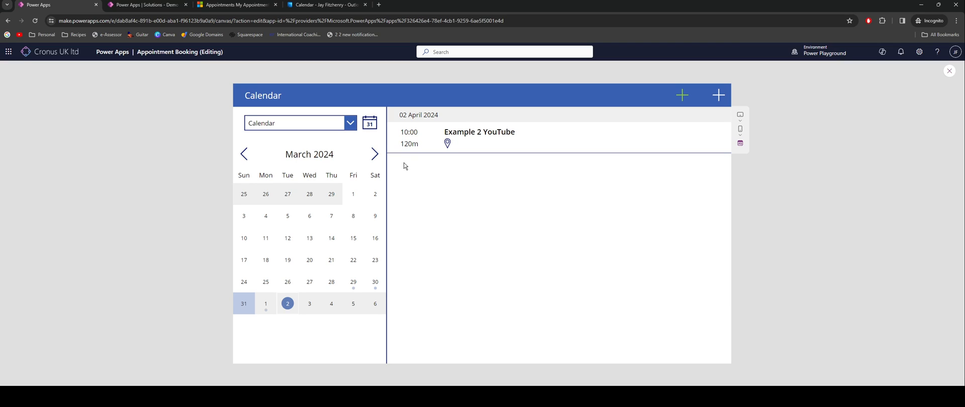
{"action": "mouse_move", "coordinate": [422, 154]}
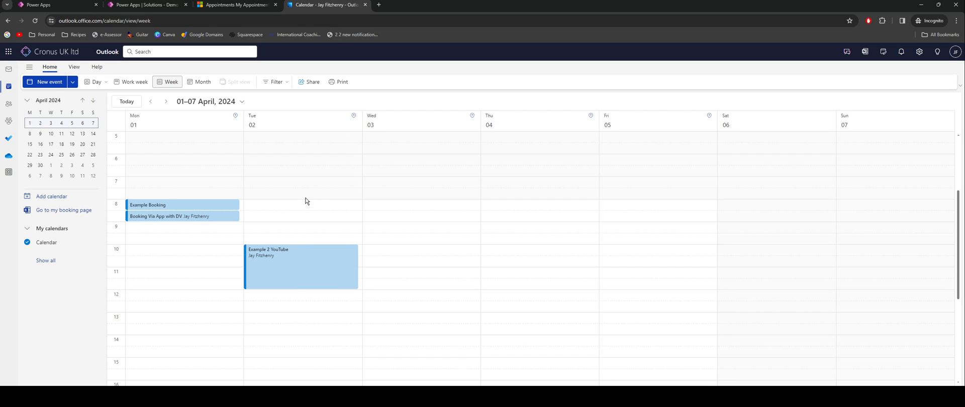
{"action": "left_click", "coordinate": [301, 205]}
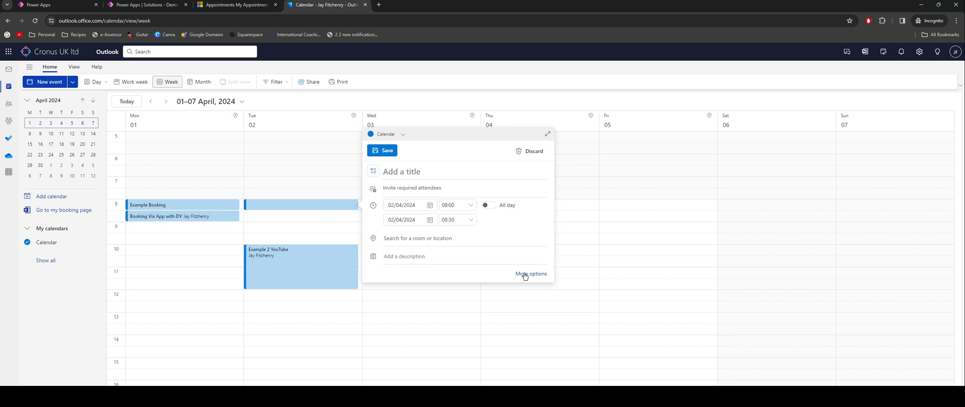
{"action": "left_click", "coordinate": [531, 274]}
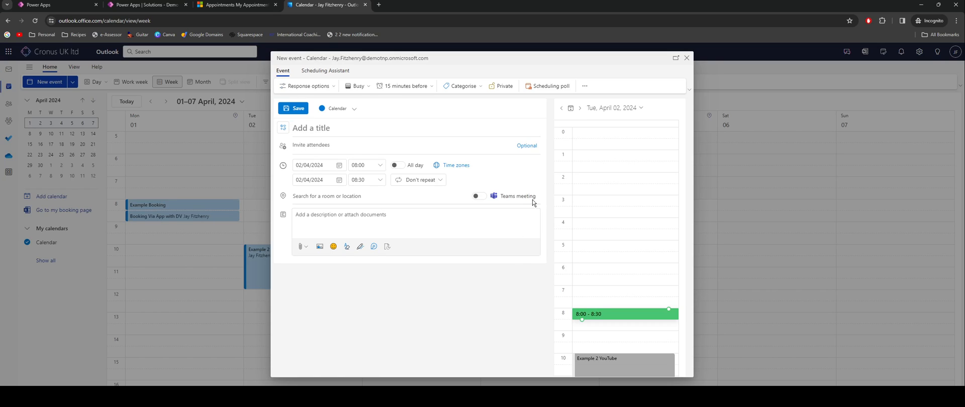
{"action": "left_click", "coordinate": [585, 86]}
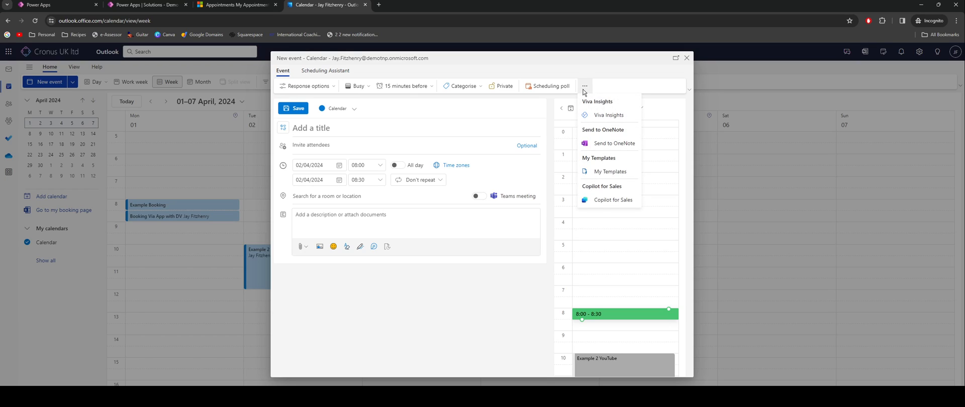
{"action": "mouse_move", "coordinate": [583, 89]}
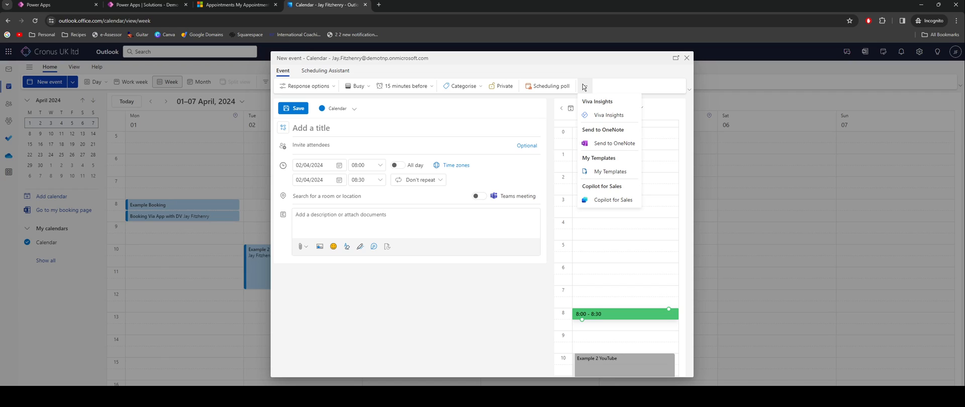
{"action": "mouse_move", "coordinate": [609, 191]}
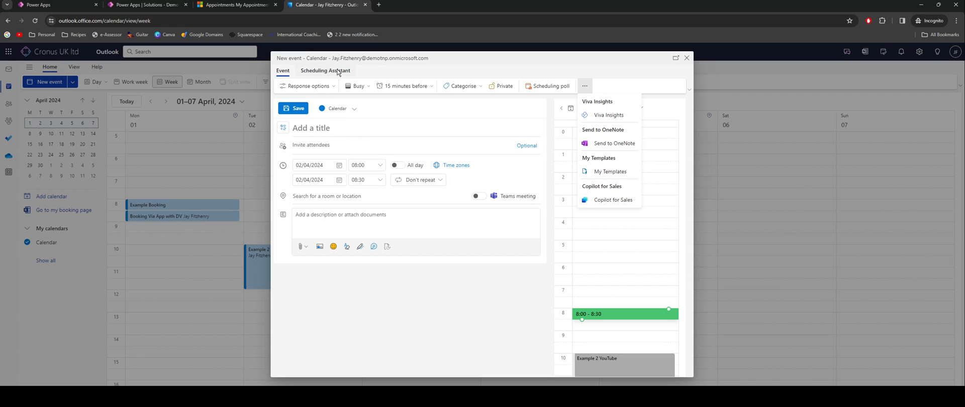
{"action": "mouse_move", "coordinate": [594, 200]}
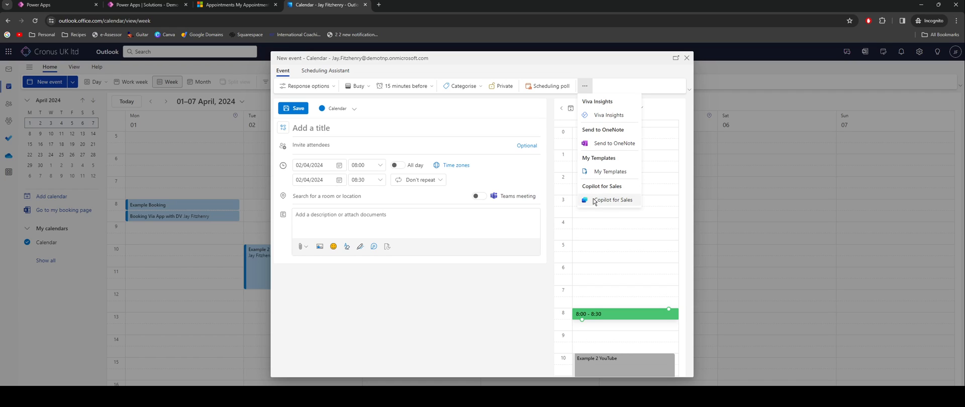
{"action": "mouse_move", "coordinate": [521, 244]}
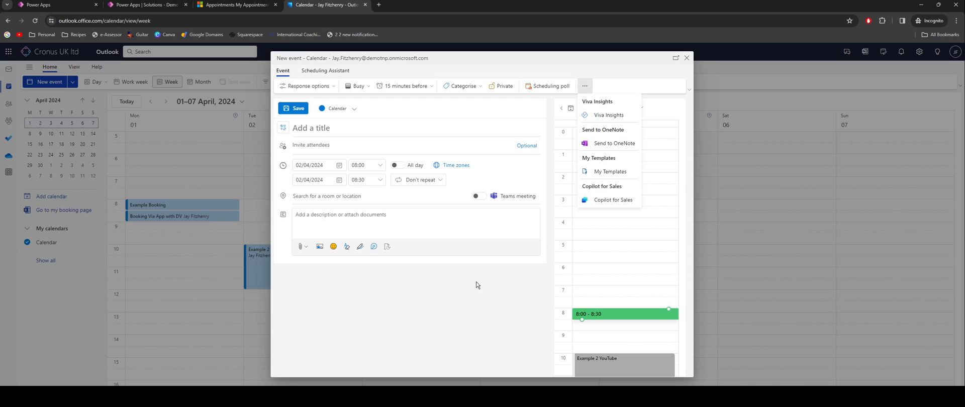
{"action": "mouse_move", "coordinate": [422, 211]}
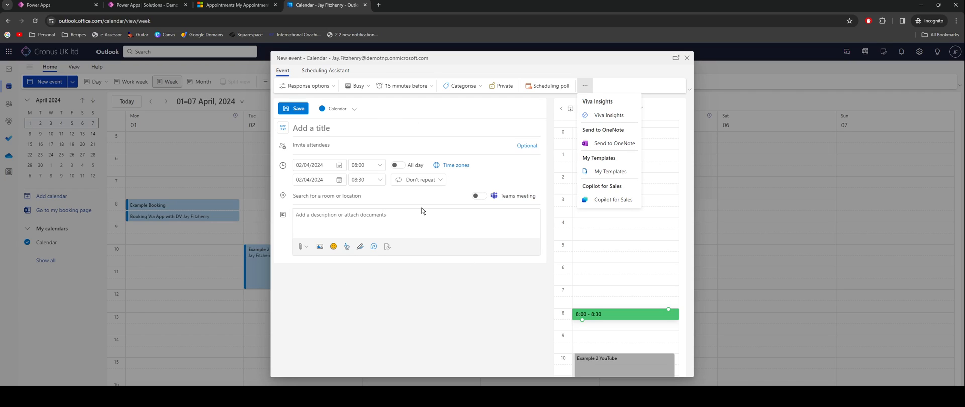
{"action": "mouse_move", "coordinate": [421, 213]}
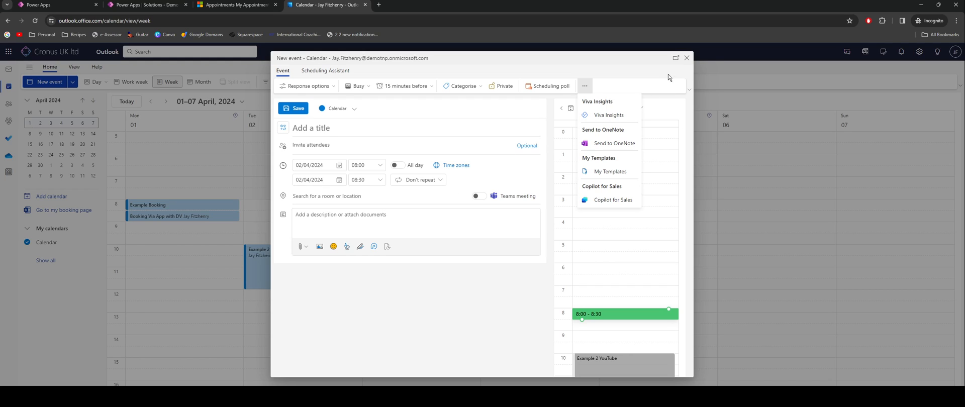
{"action": "left_click", "coordinate": [686, 59]}
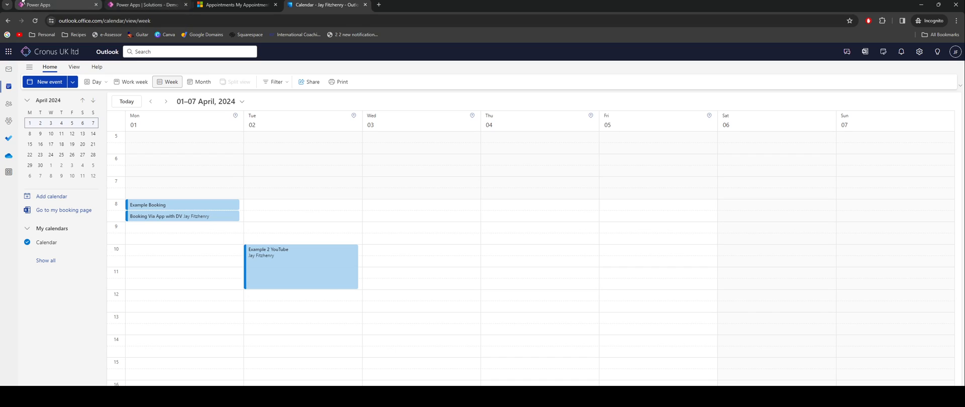
{"action": "left_click", "coordinate": [55, 5]}
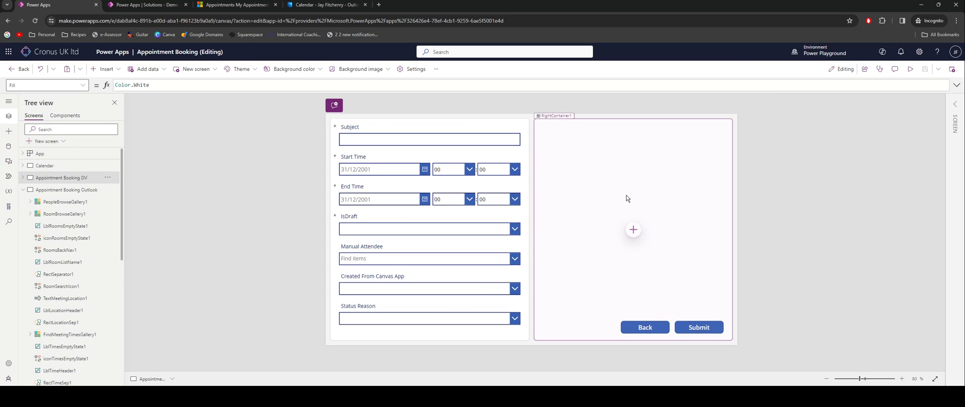
{"action": "left_click", "coordinate": [633, 230]}
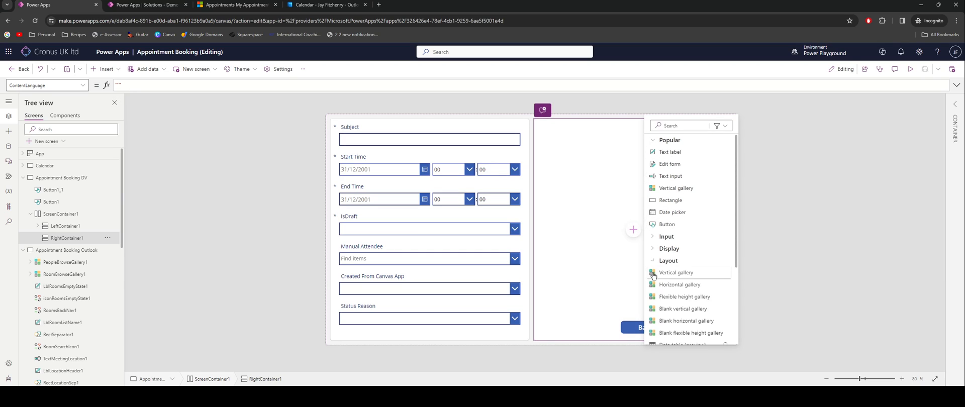
{"action": "scroll", "scroll_direction": "down", "scroll_amount": 3}
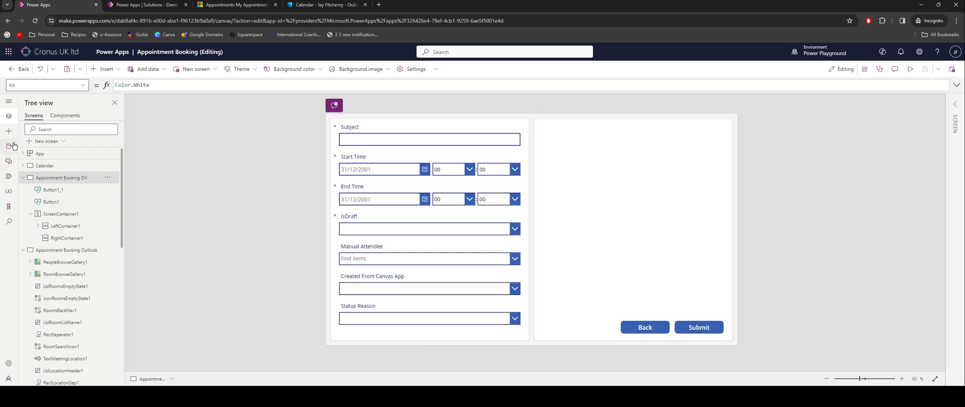
{"action": "left_click", "coordinate": [146, 68]}
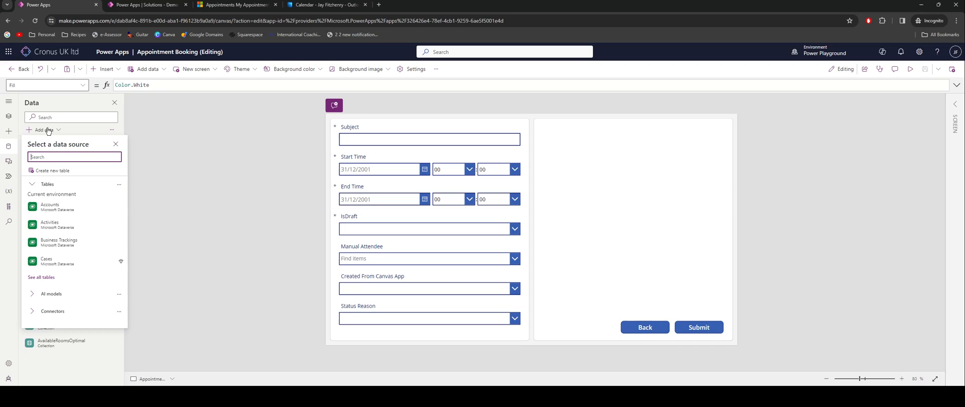
{"action": "scroll", "scroll_direction": "down", "scroll_amount": 3}
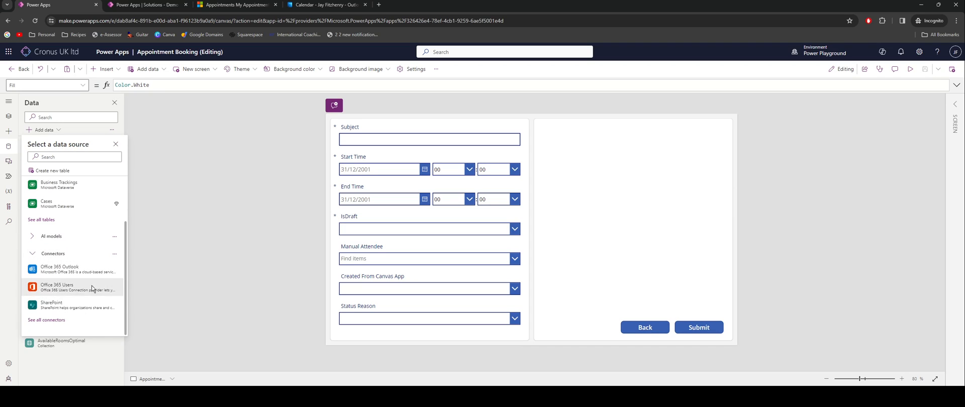
{"action": "mouse_move", "coordinate": [68, 289]}
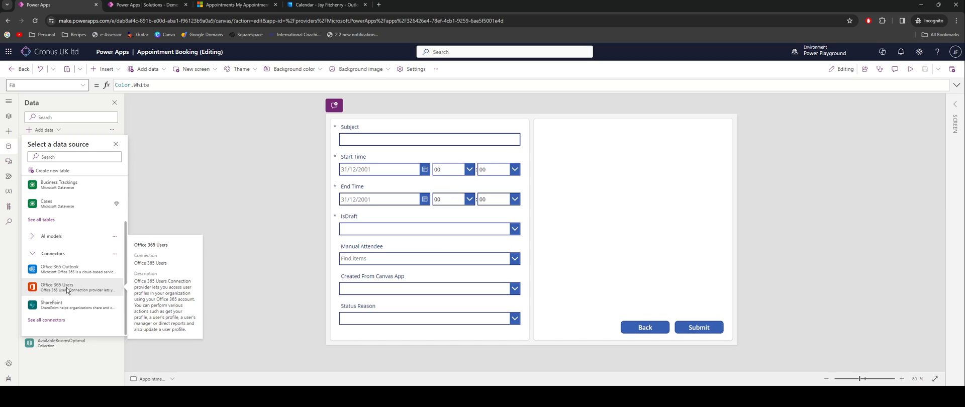
{"action": "mouse_move", "coordinate": [250, 232]}
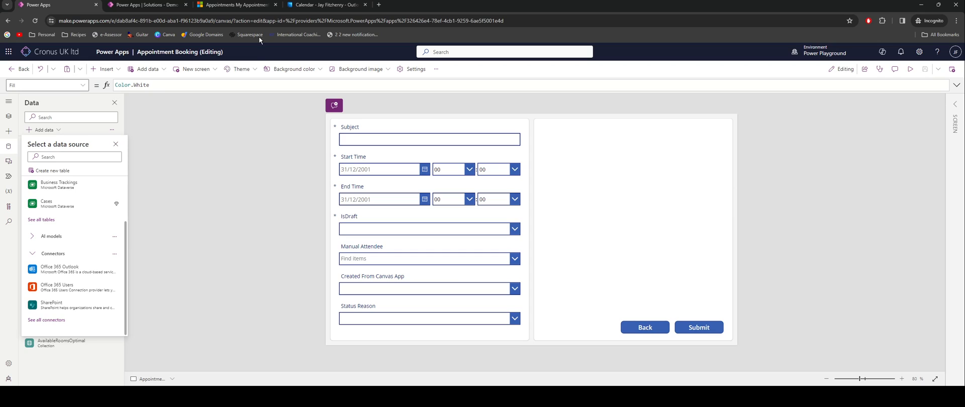
{"action": "left_click", "coordinate": [317, 4]}
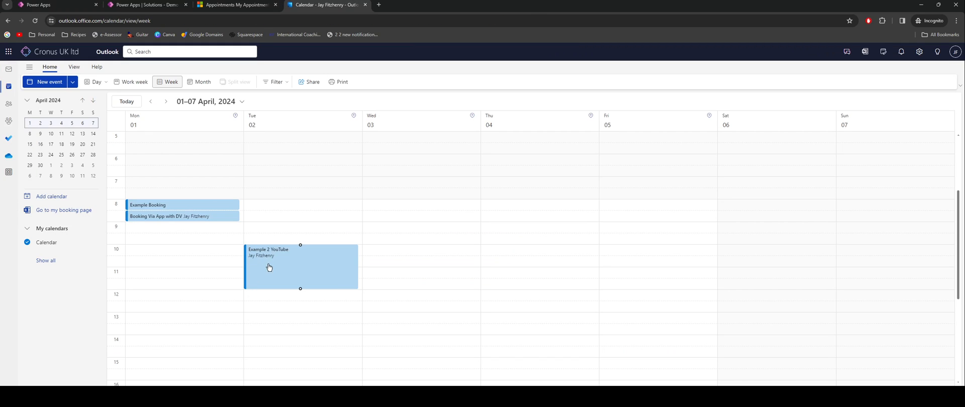